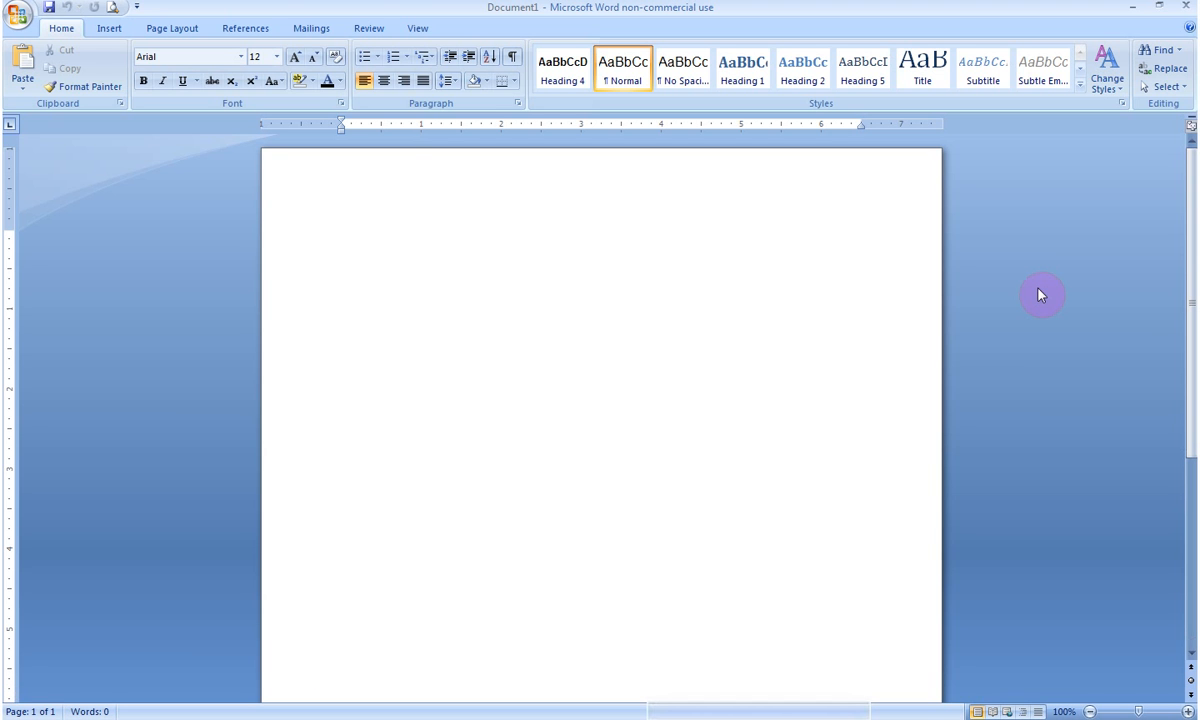
Step: Browse the Watermark preset gallery from the Page Layout ribbon
left_click(344, 236)
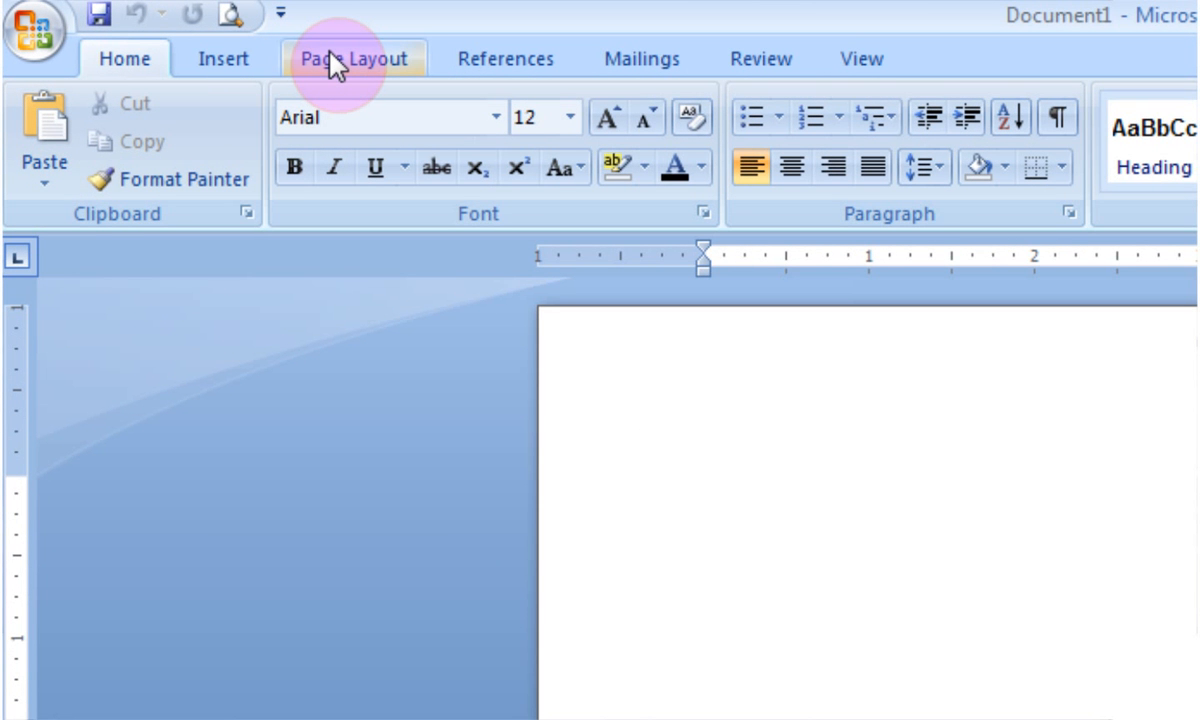
left_click(338, 58)
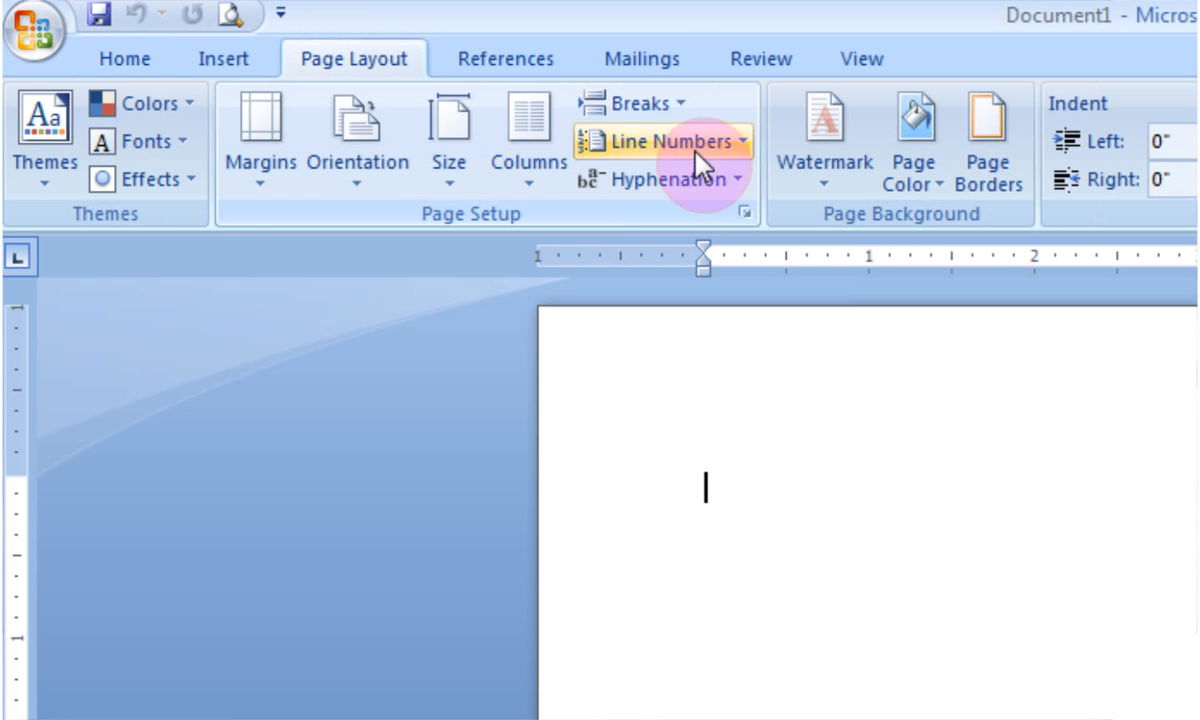
mouse_move(824, 230)
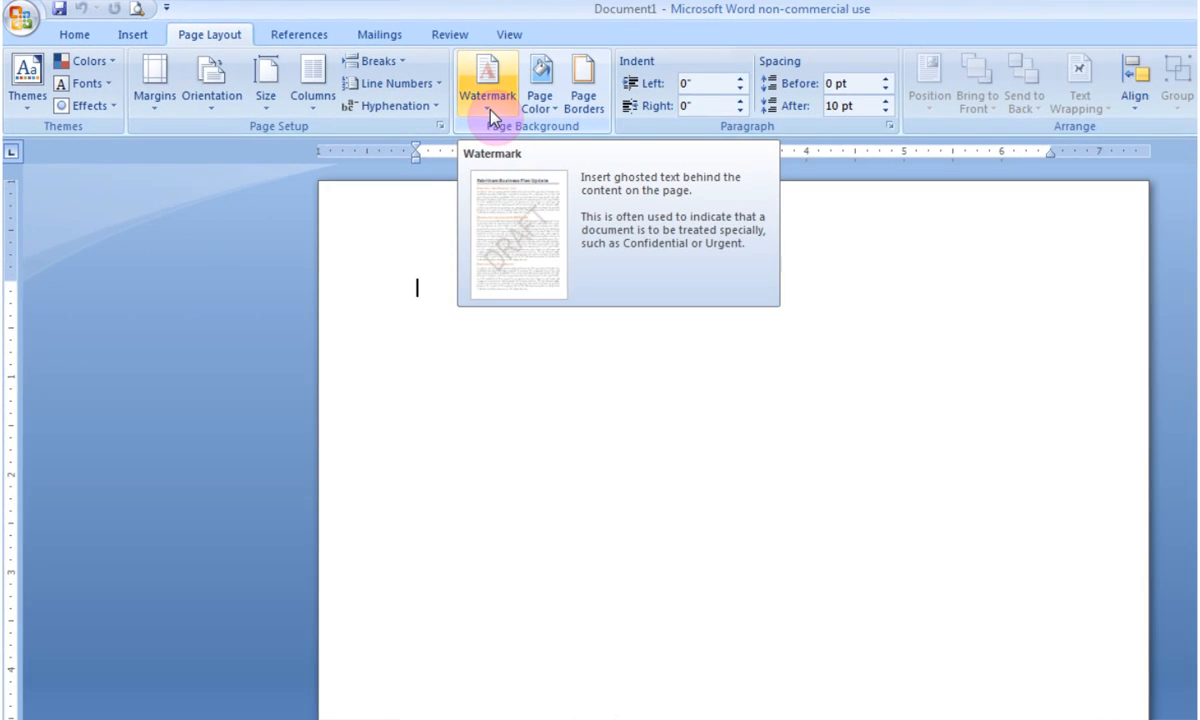
left_click(492, 96)
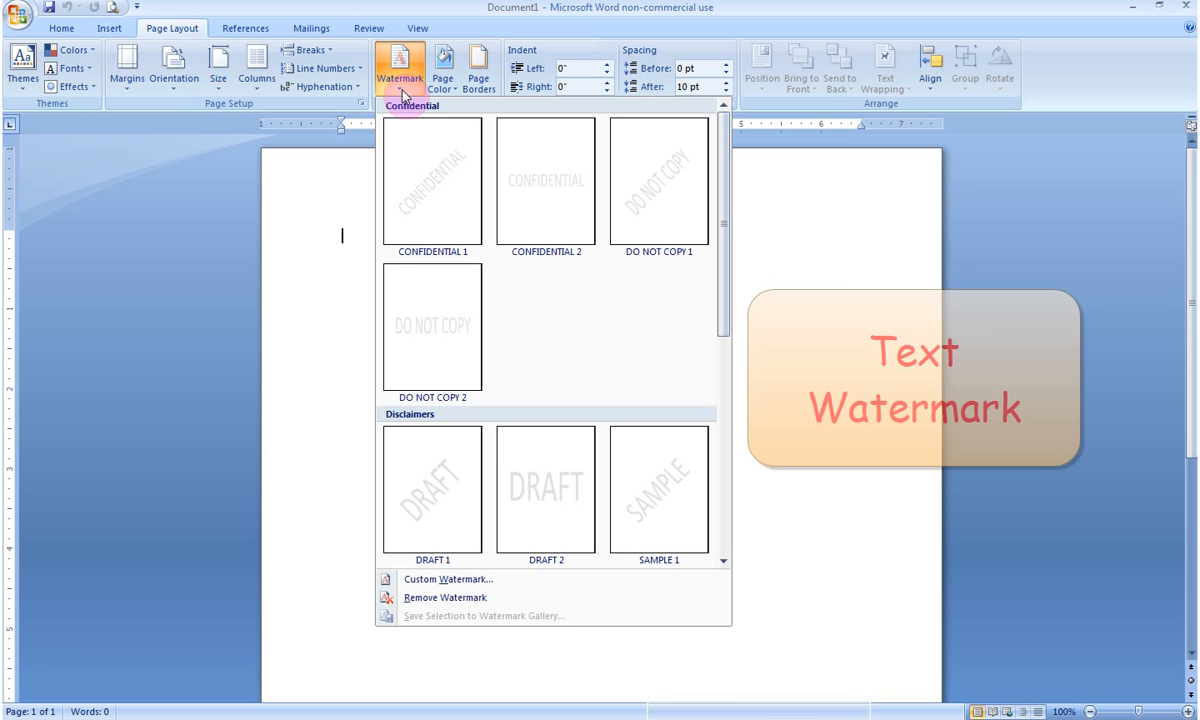
mouse_move(452, 216)
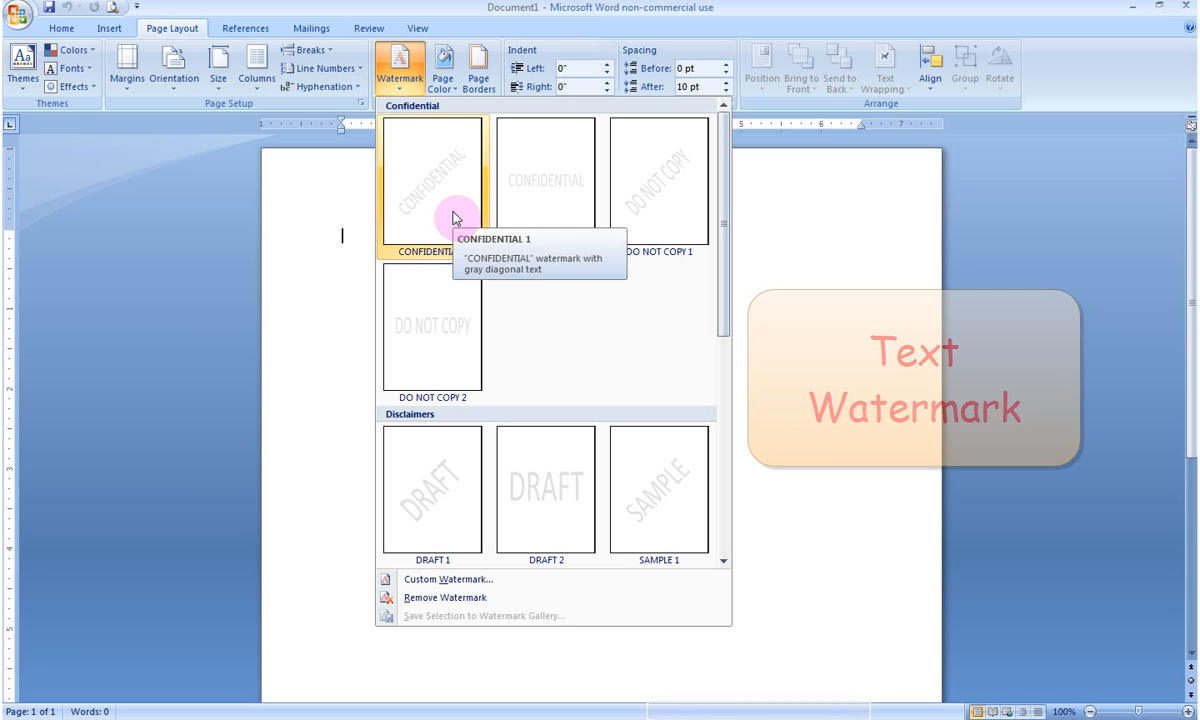
mouse_move(564, 280)
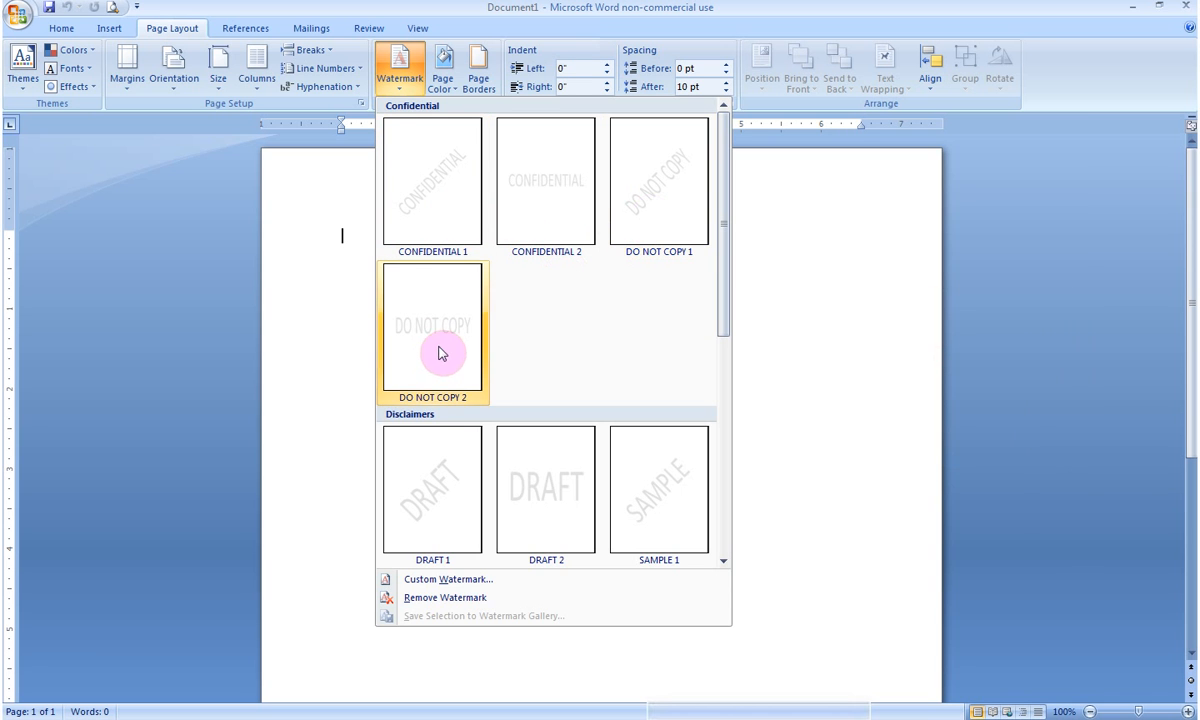
scroll("down", 3)
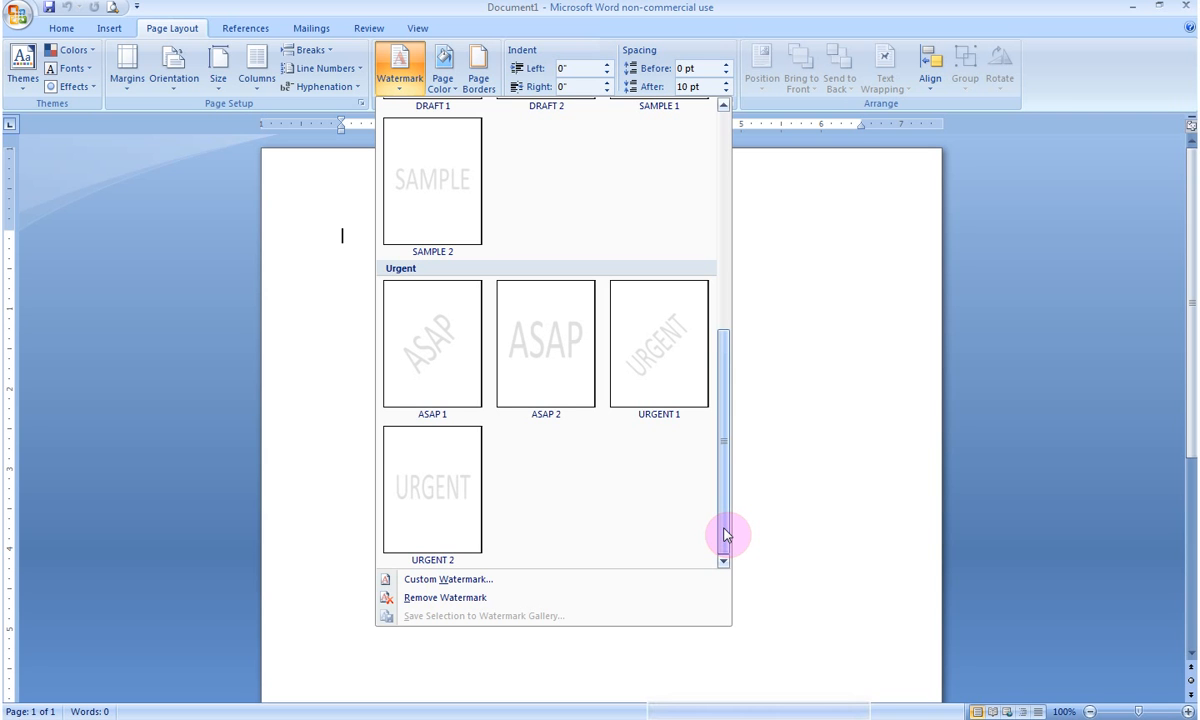
mouse_move(532, 560)
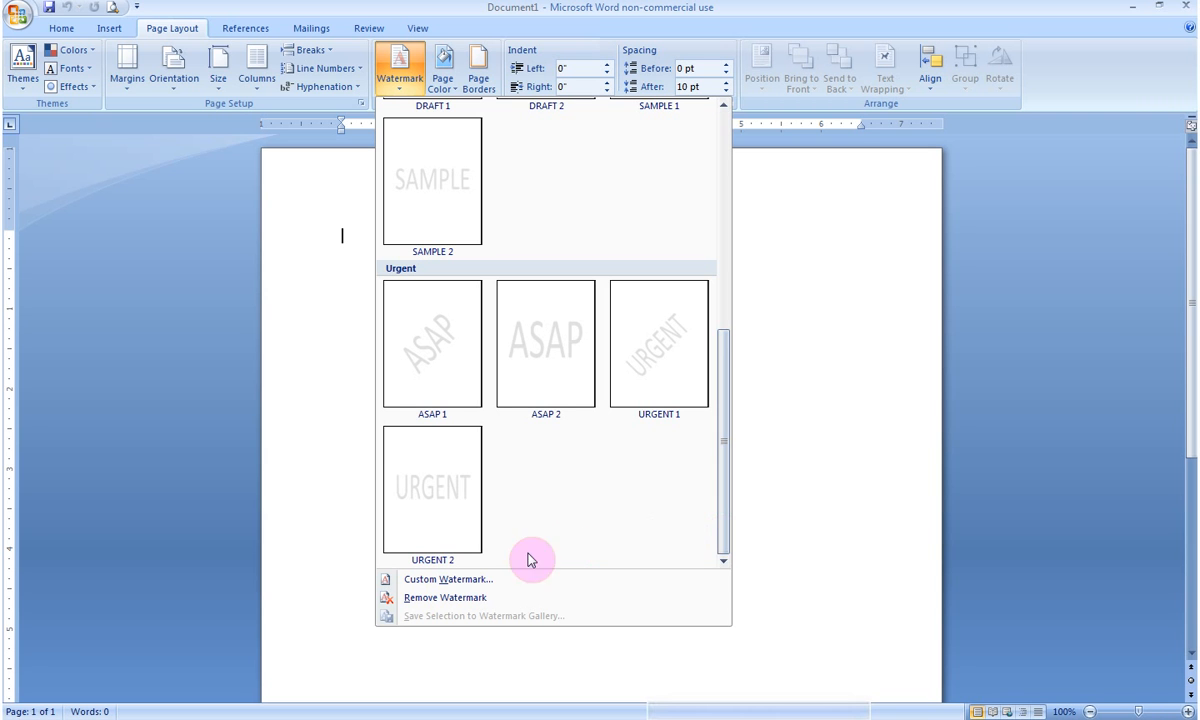
mouse_move(448, 580)
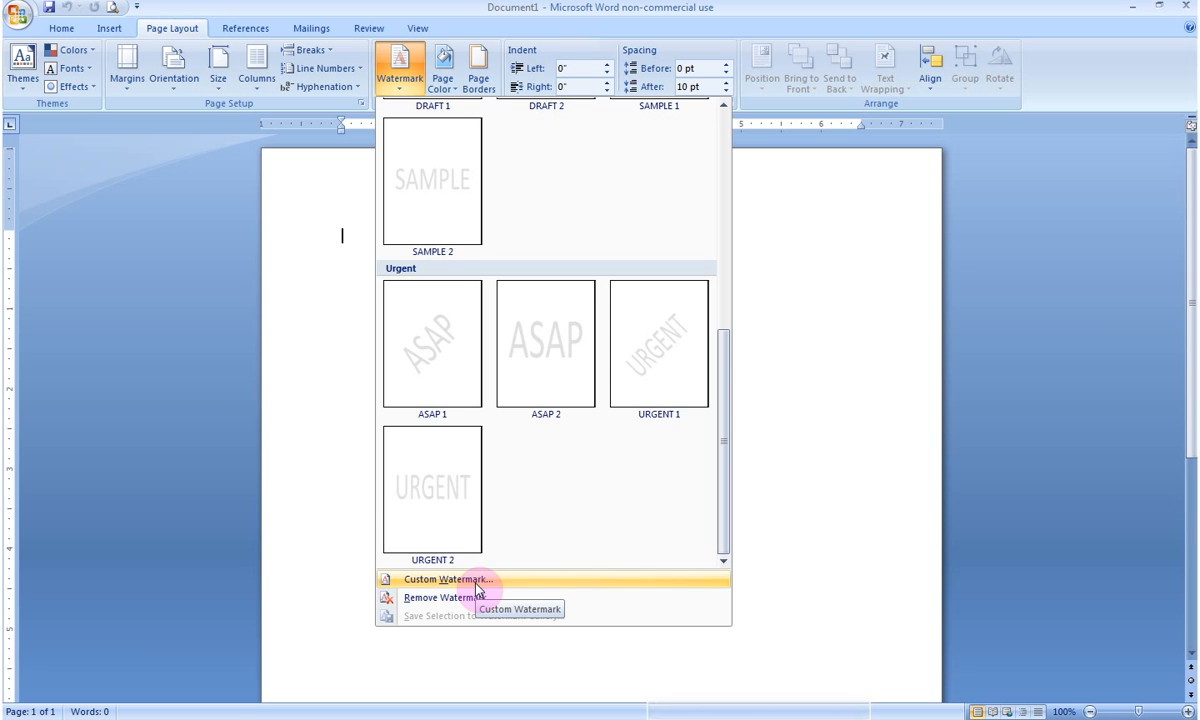
Step: Configure a custom Text watermark reading 'Background', replacing ASAP, and choose its font
left_click(452, 580)
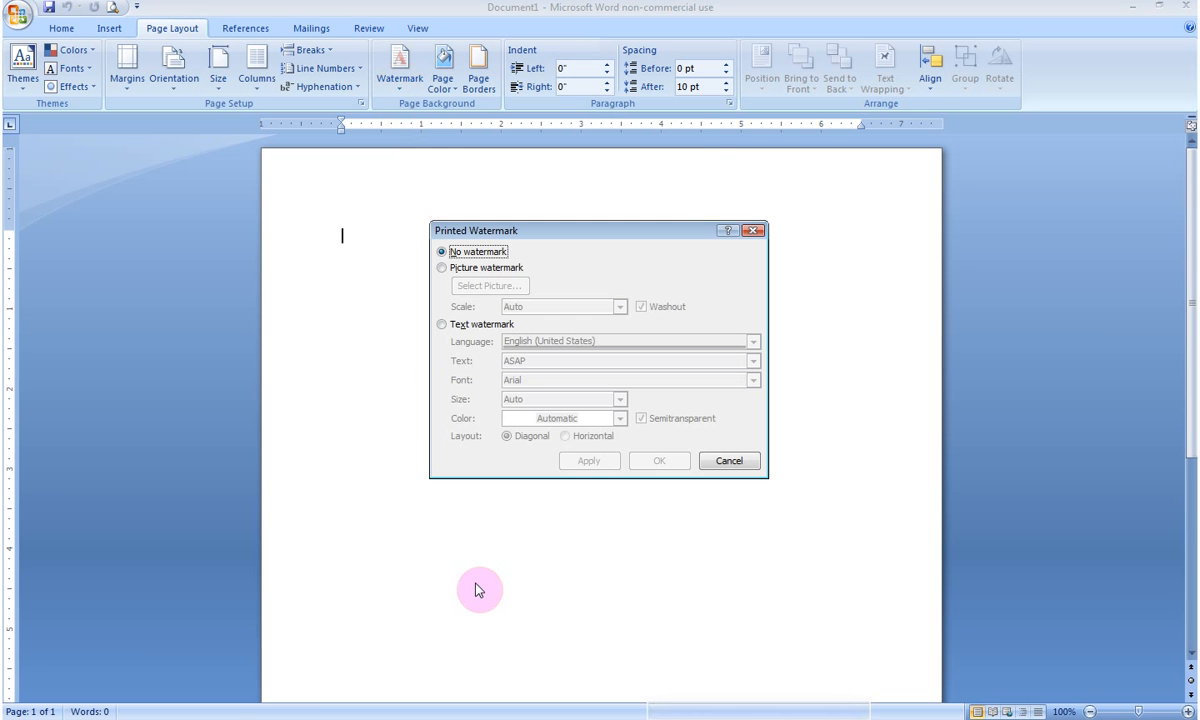
mouse_move(658, 236)
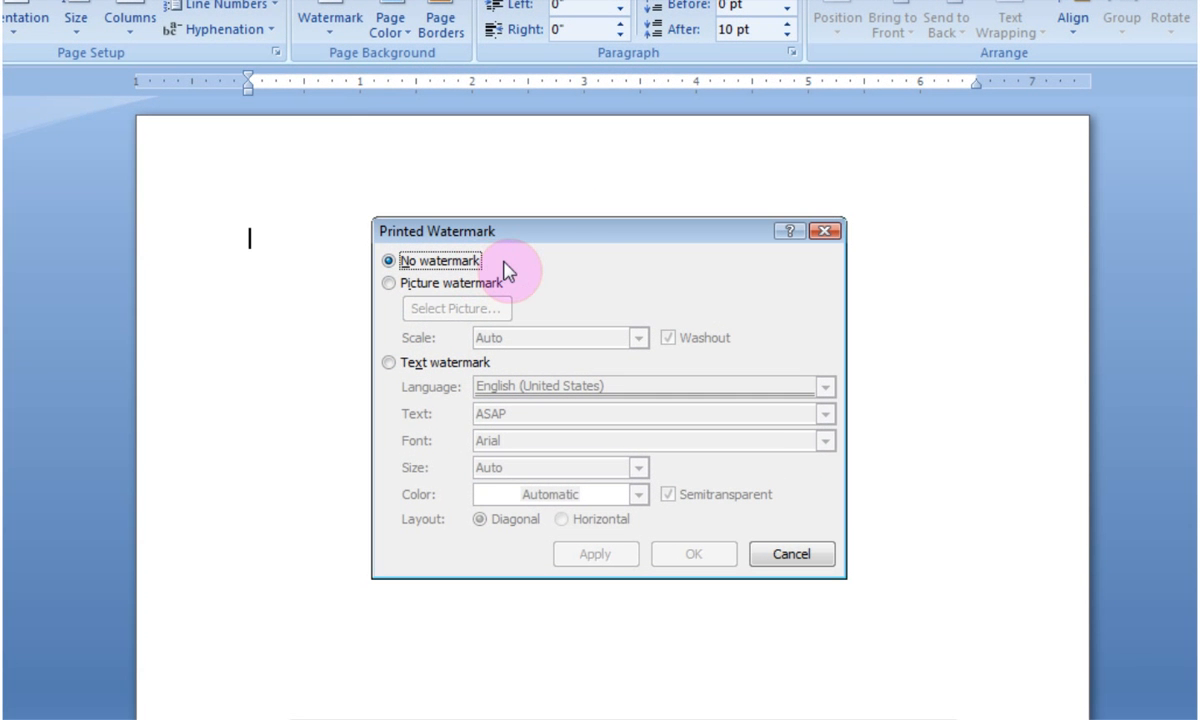
left_click(388, 362)
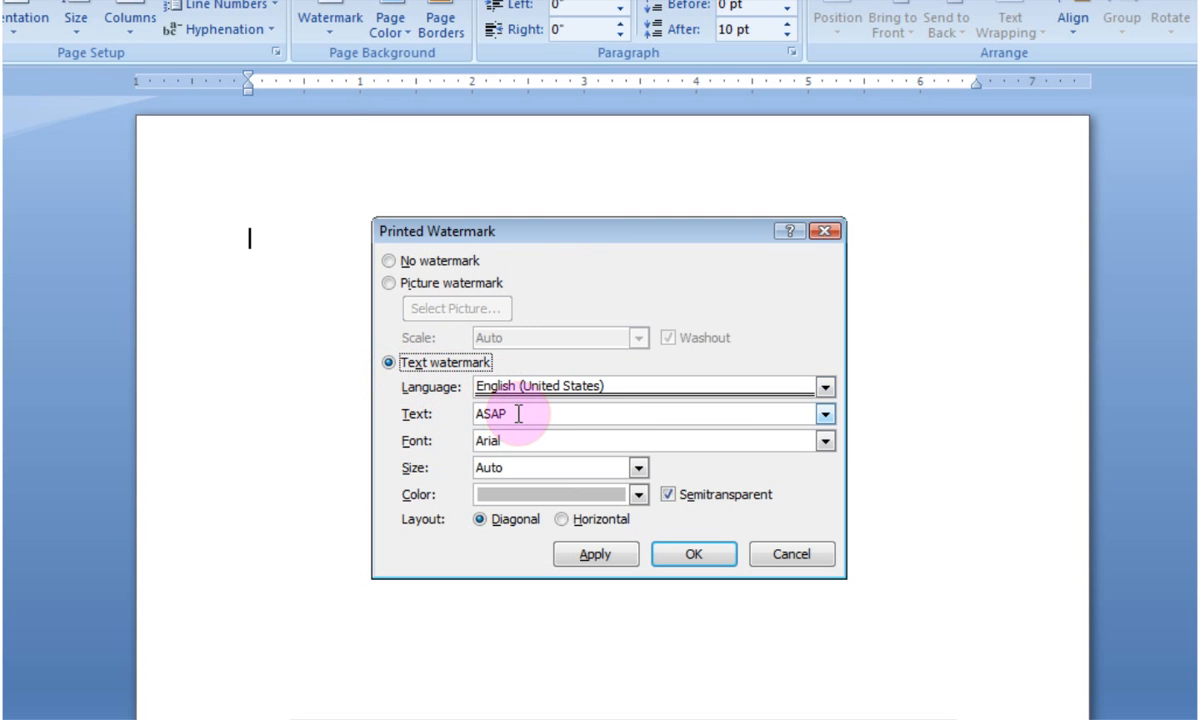
left_click(824, 414)
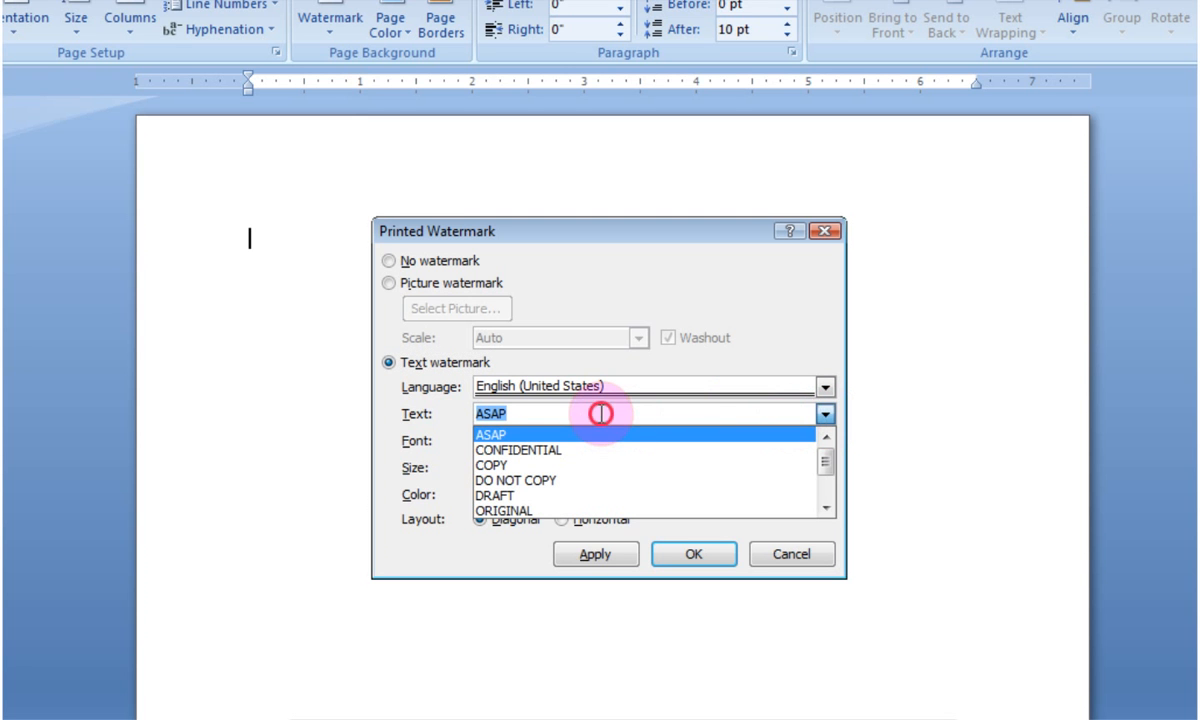
left_click(488, 434)
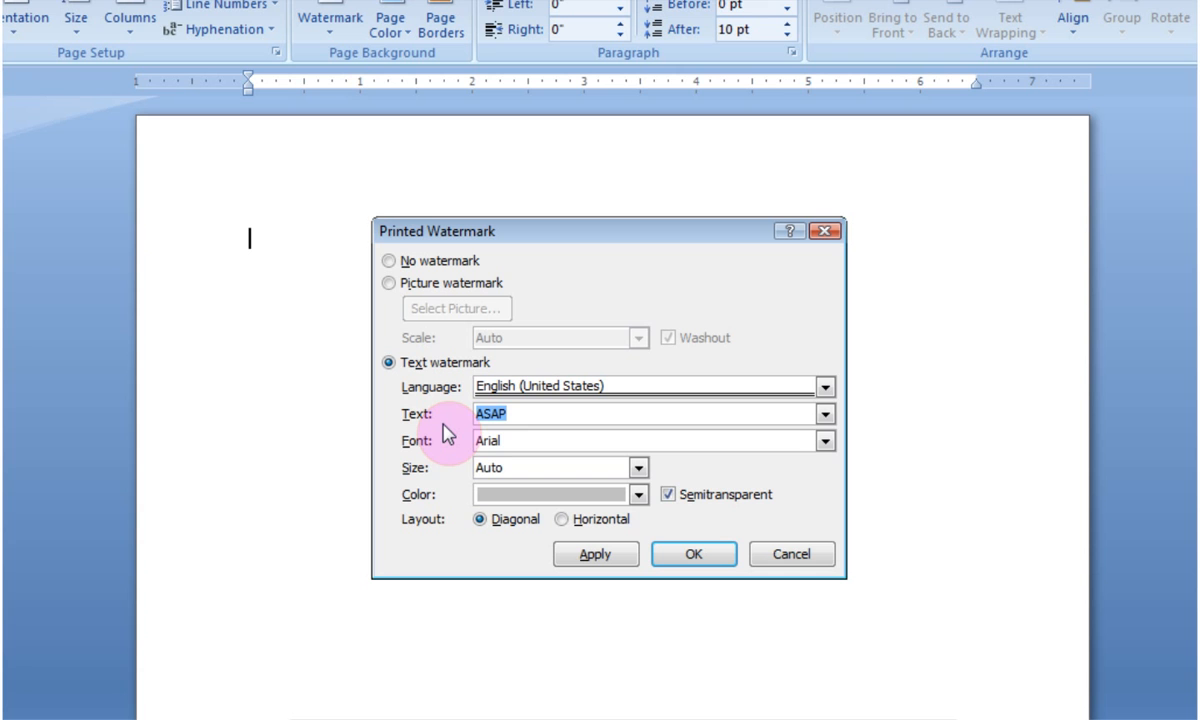
type("B")
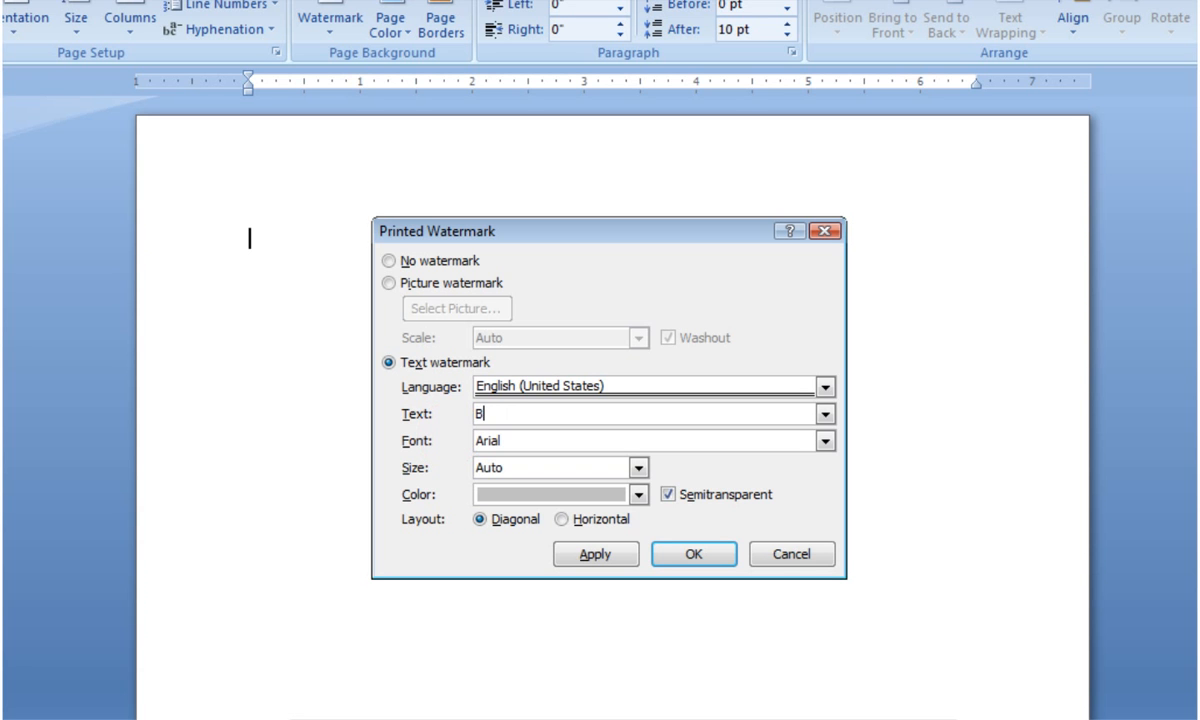
type("ackground")
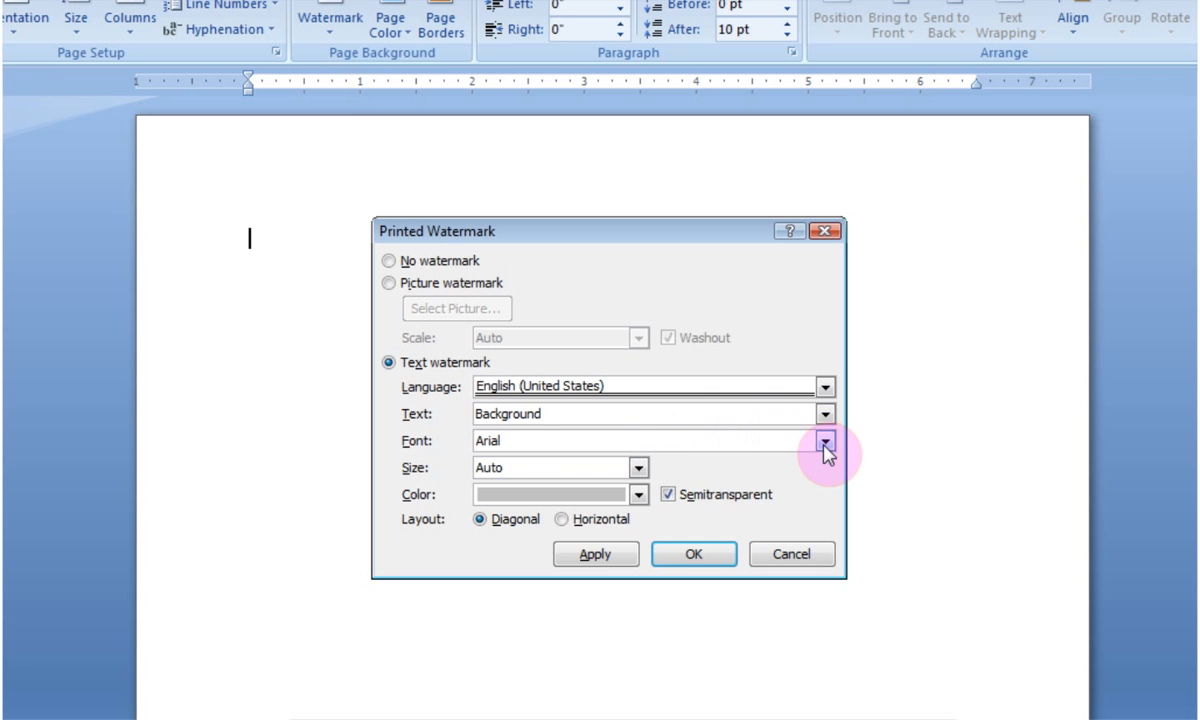
left_click(824, 440)
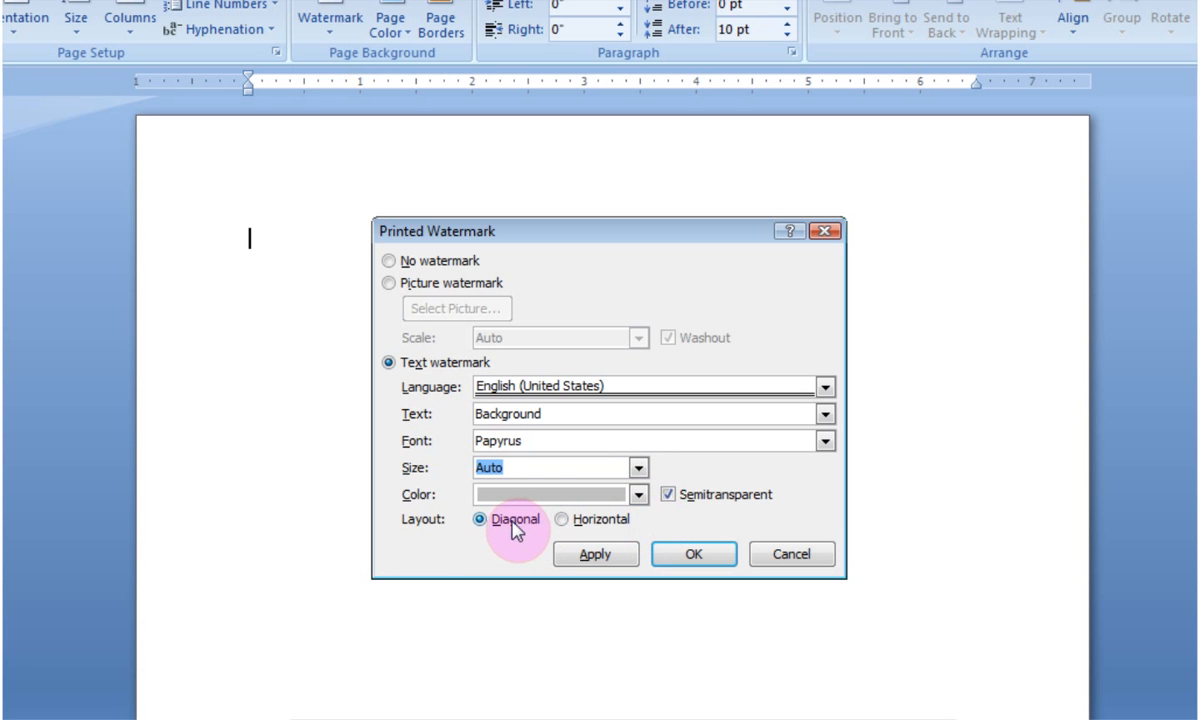
mouse_move(612, 520)
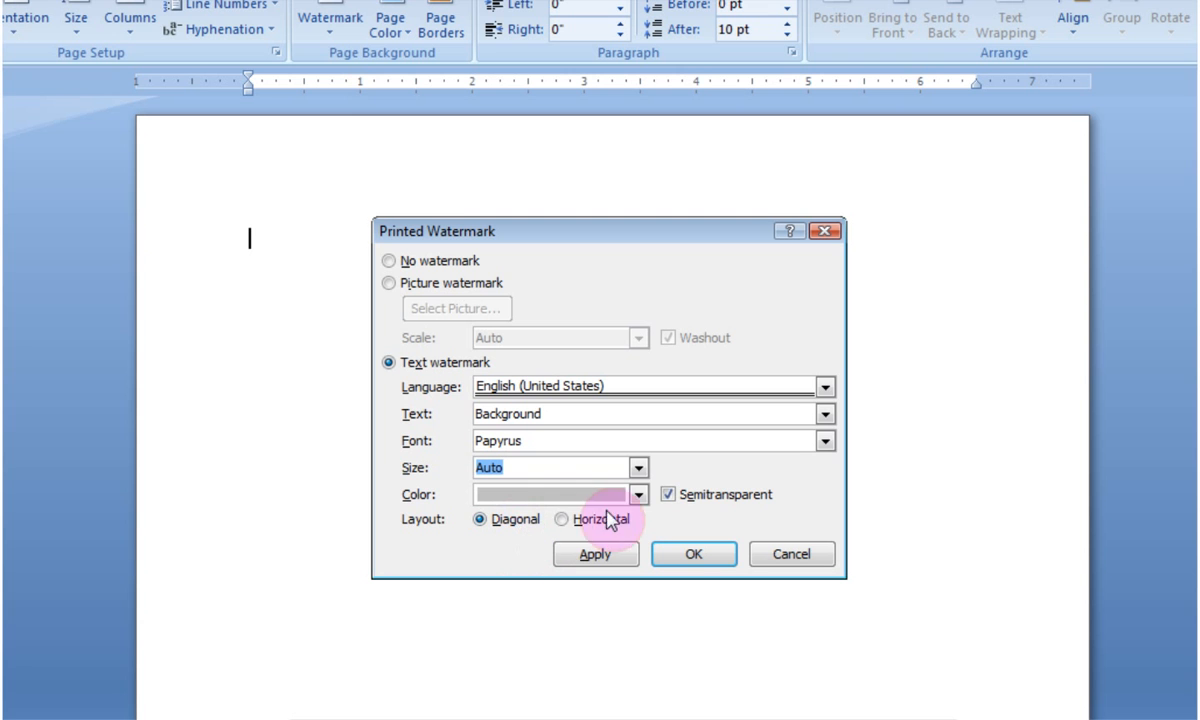
mouse_move(638, 496)
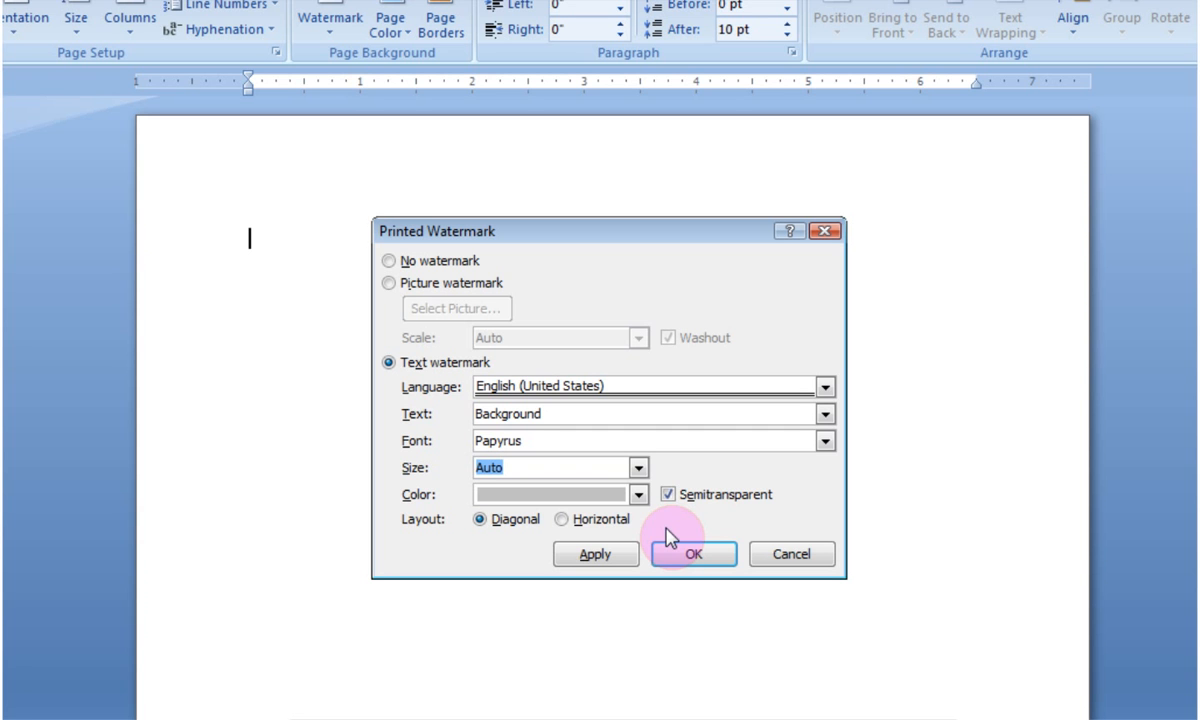
mouse_move(596, 496)
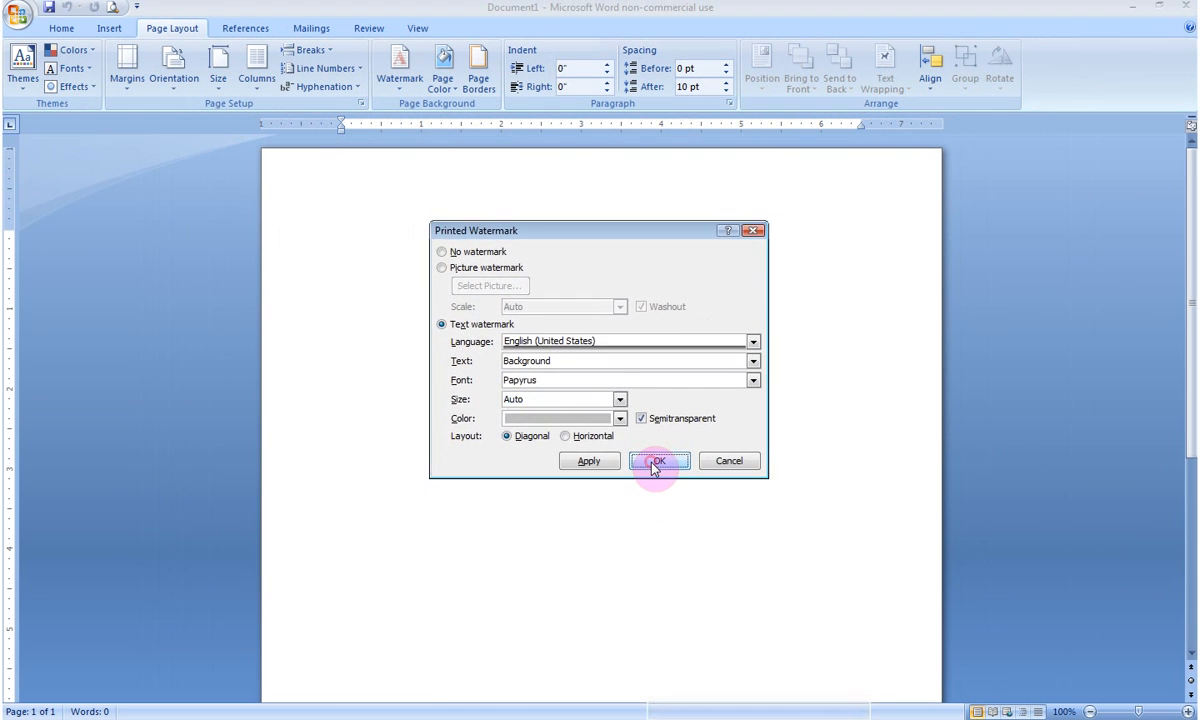
left_click(660, 460)
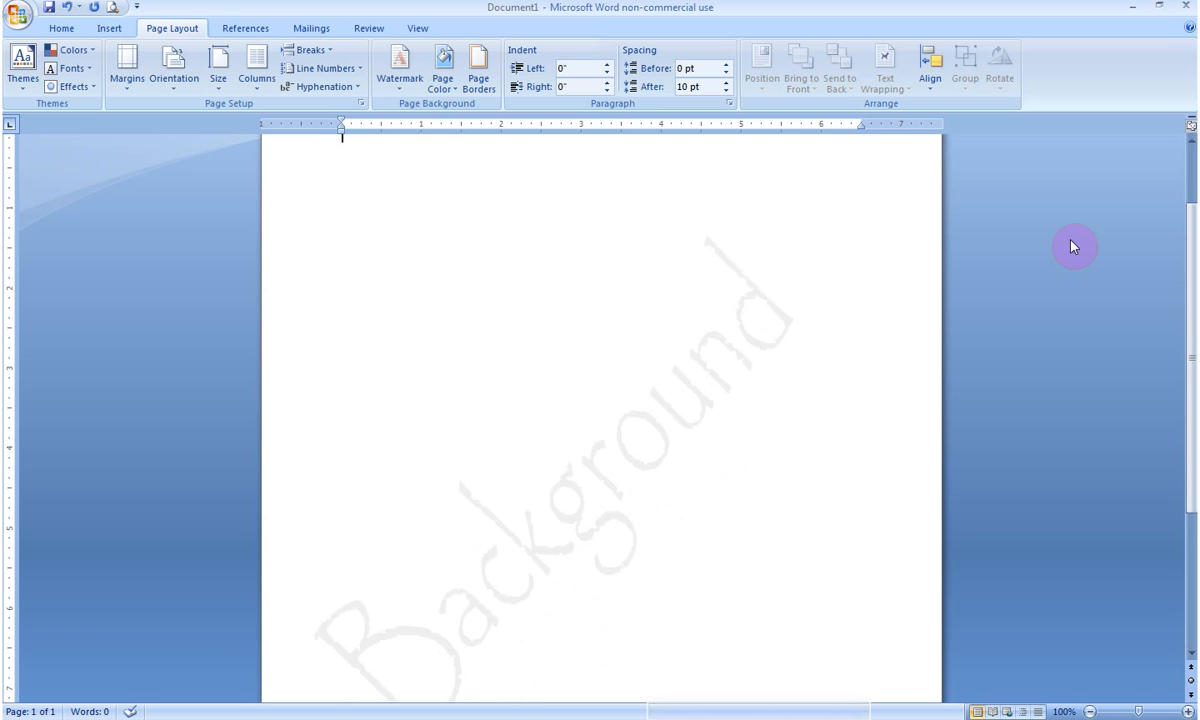
mouse_move(608, 496)
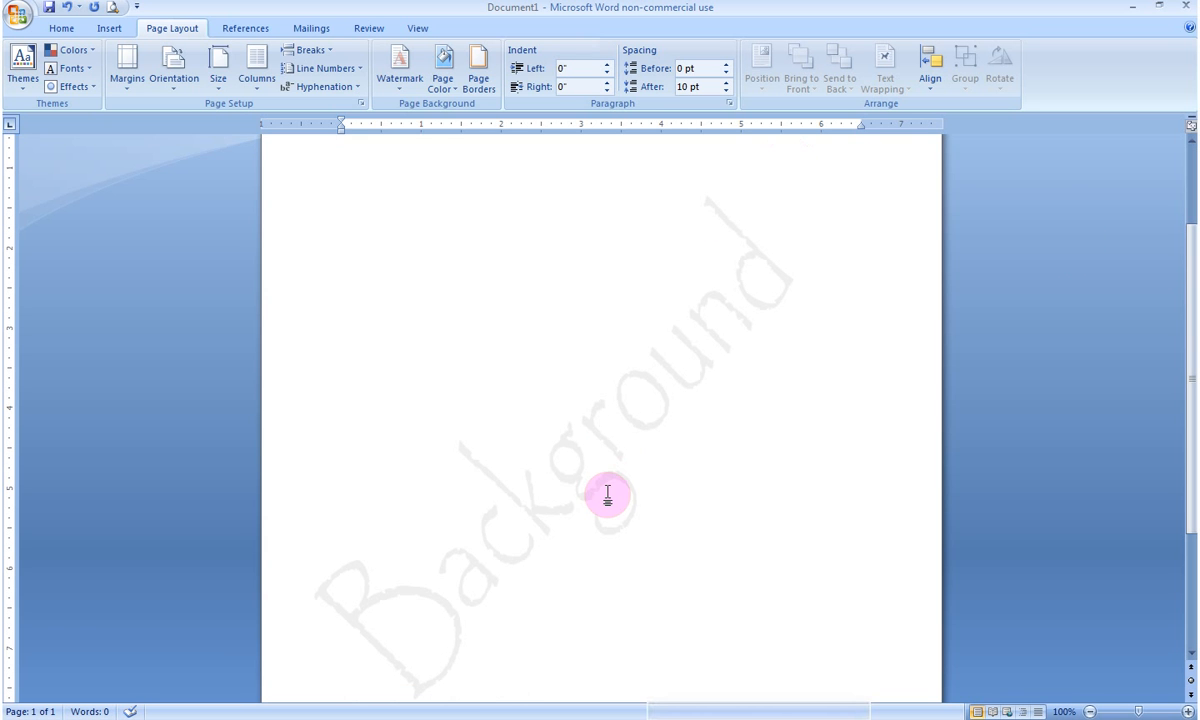
mouse_move(972, 464)
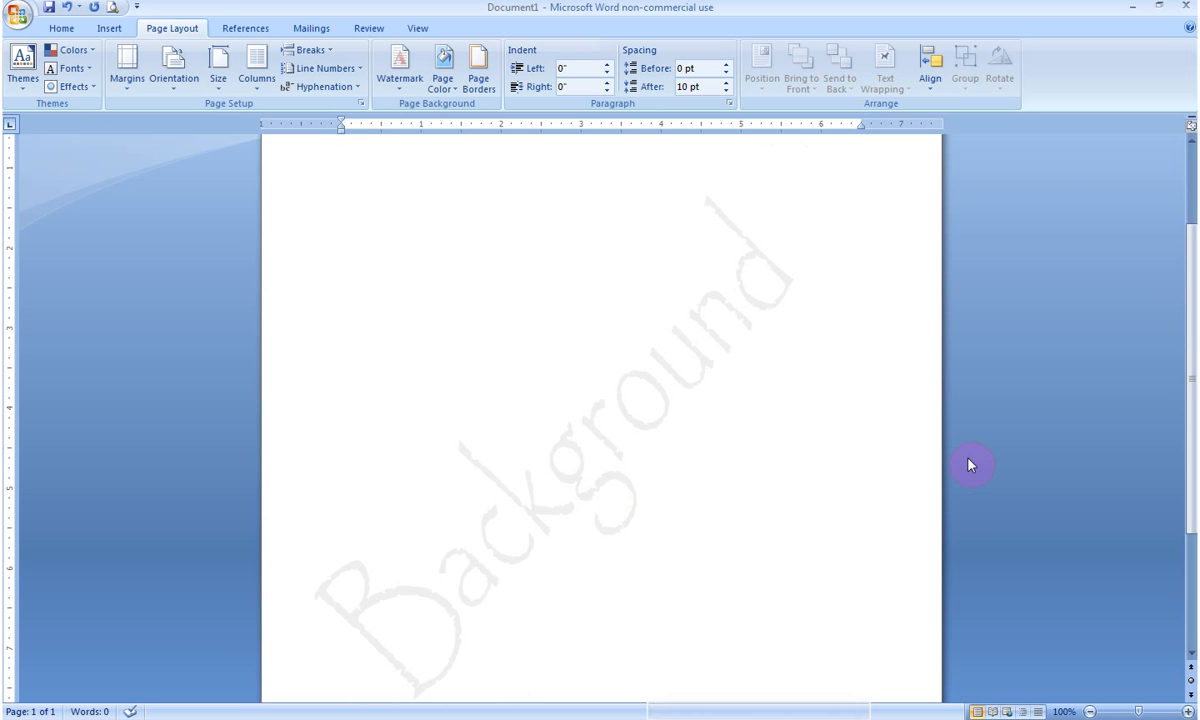
mouse_move(1080, 552)
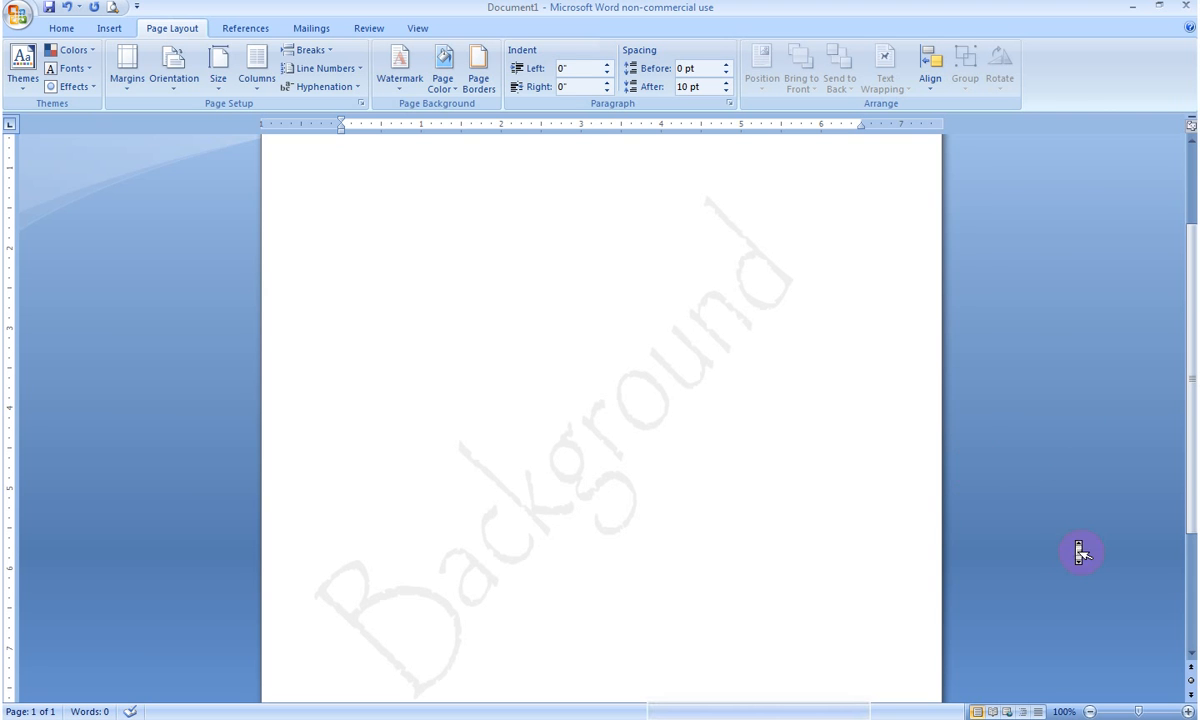
mouse_move(1068, 450)
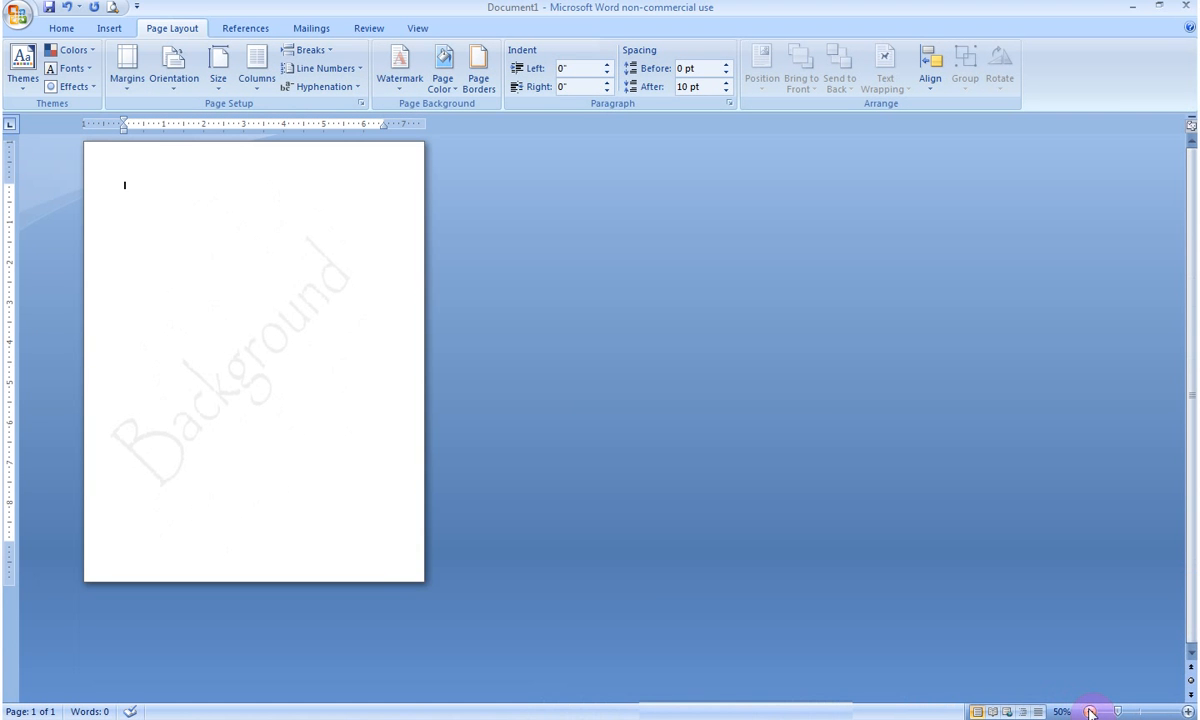
mouse_move(812, 392)
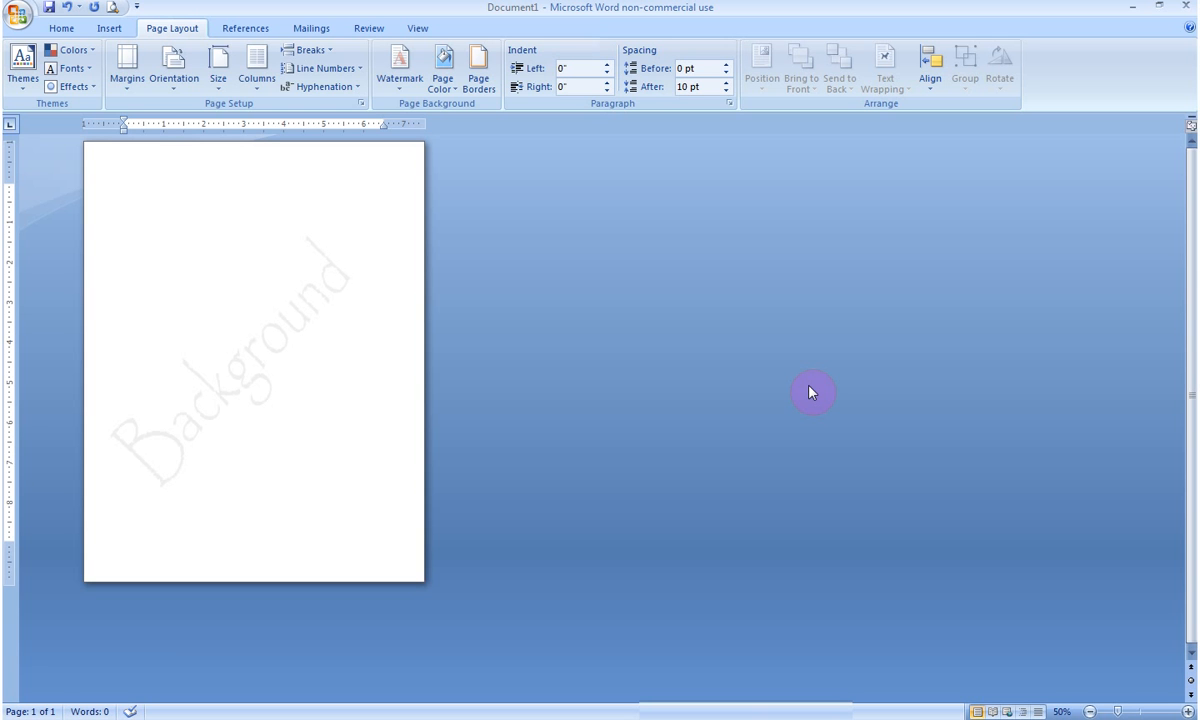
left_click(124, 186)
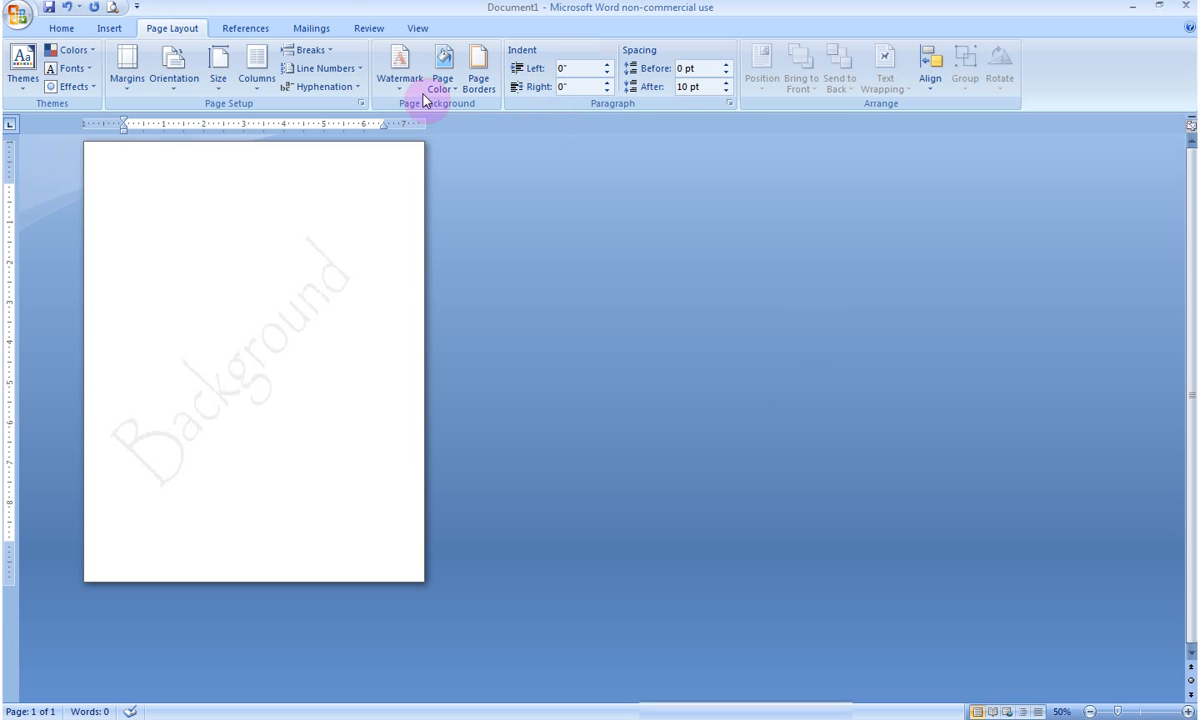
Step: Remove the 'Background' text watermark and return to the watermark gallery
left_click(396, 72)
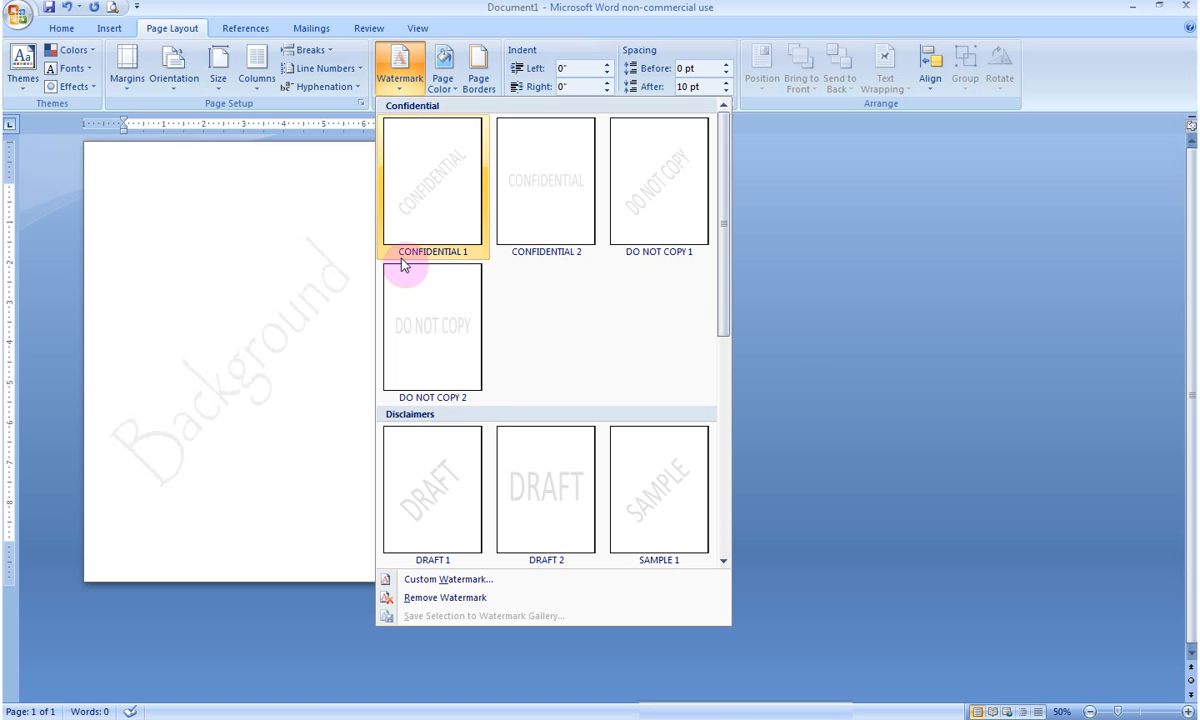
mouse_move(446, 596)
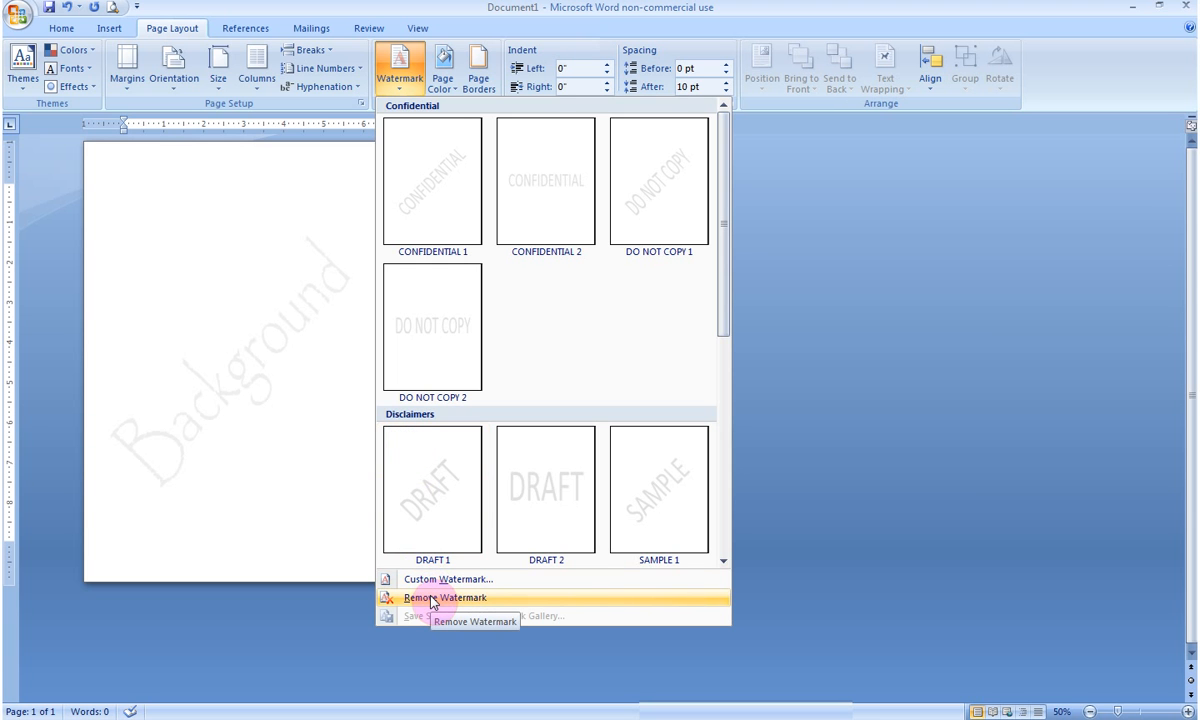
left_click(444, 596)
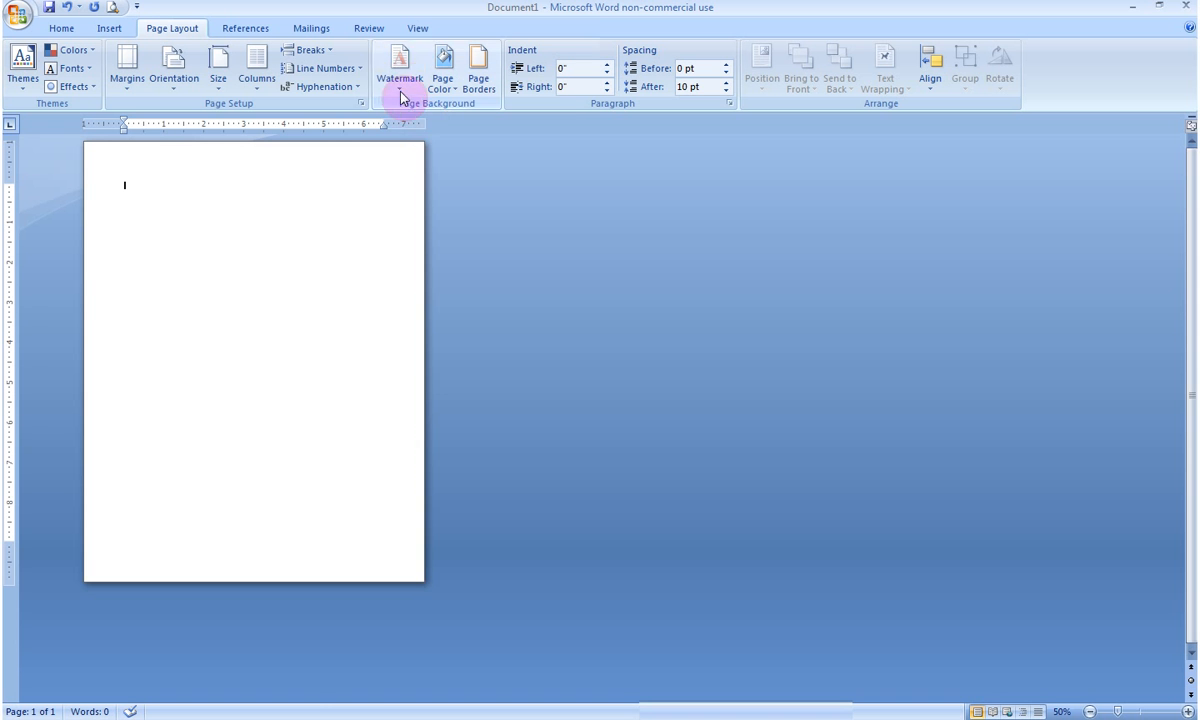
left_click(400, 70)
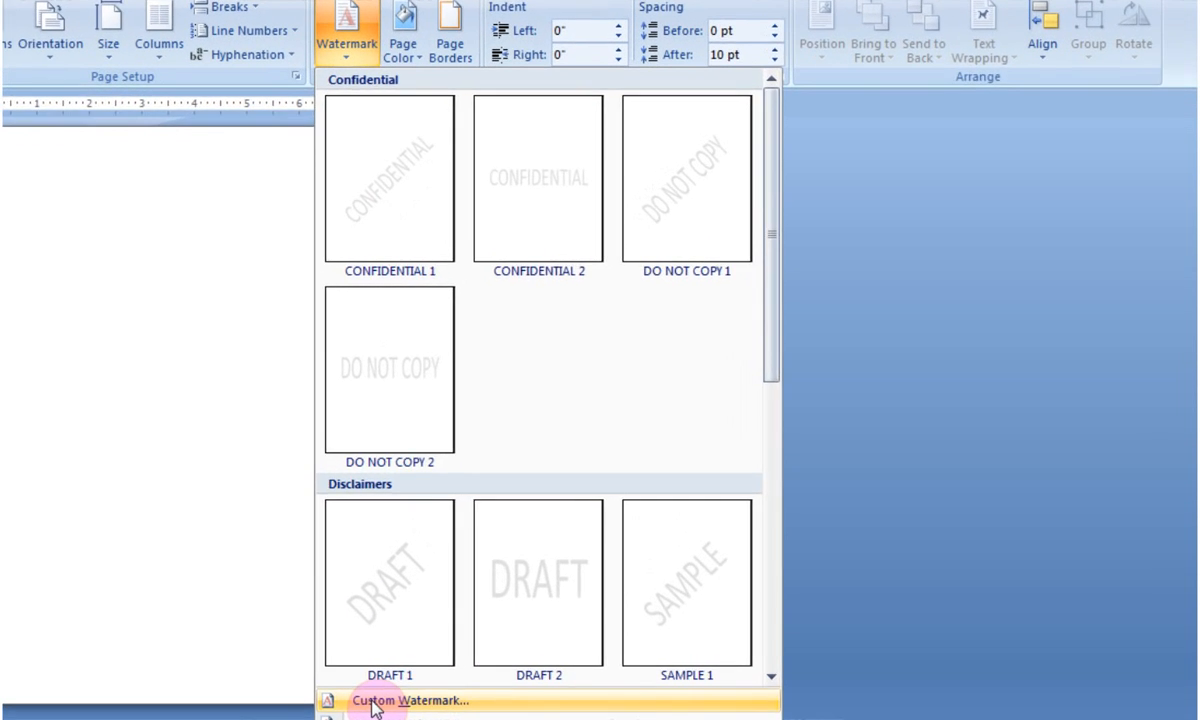
Step: Apply photo DSCN0076 from the Hedgies and XMas 2010 folder as a Washout picture watermark
left_click(412, 700)
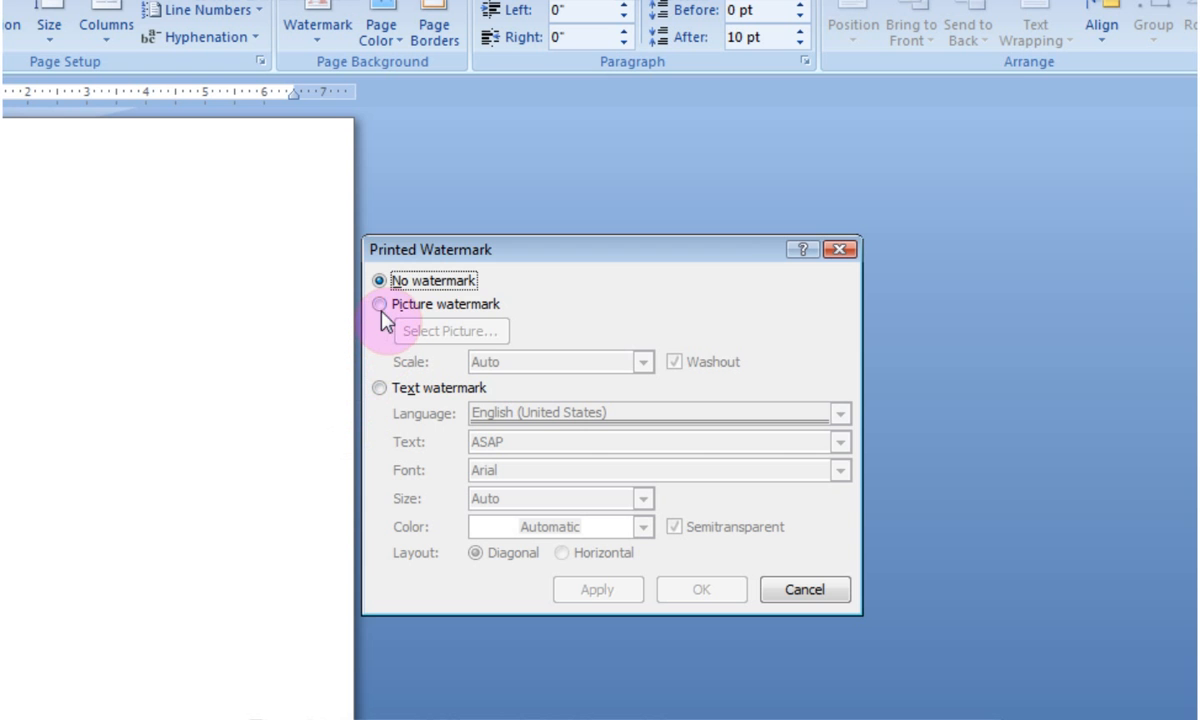
left_click(378, 304)
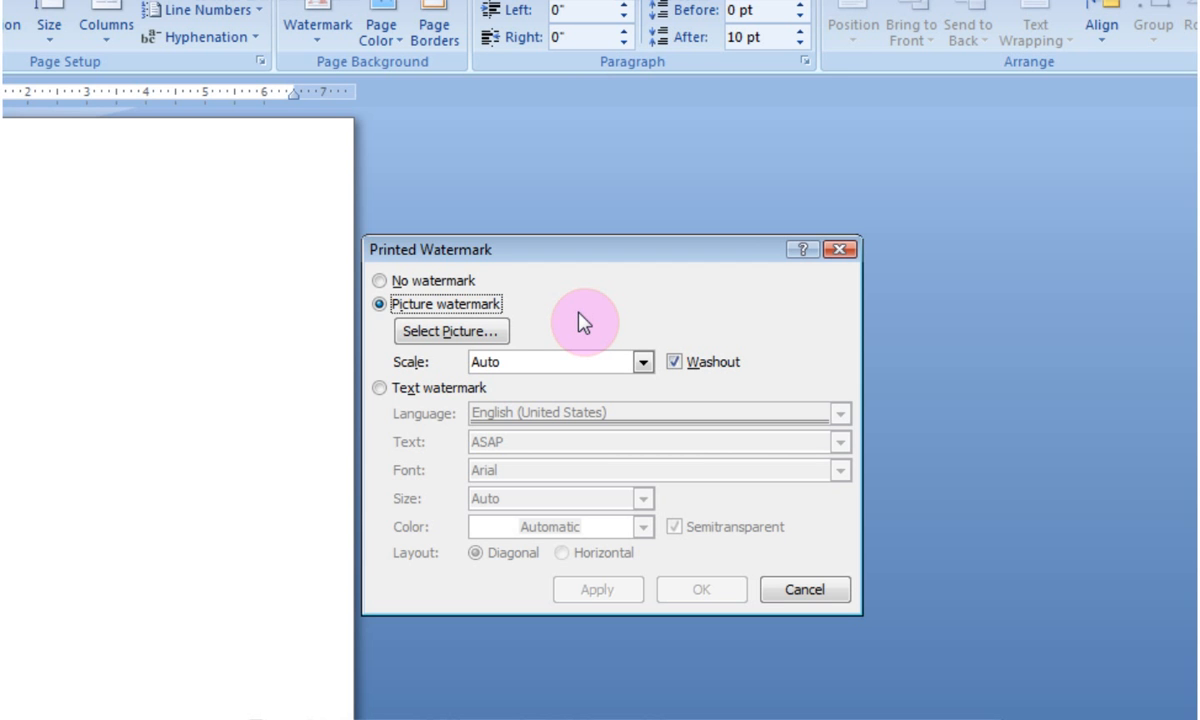
left_click(452, 332)
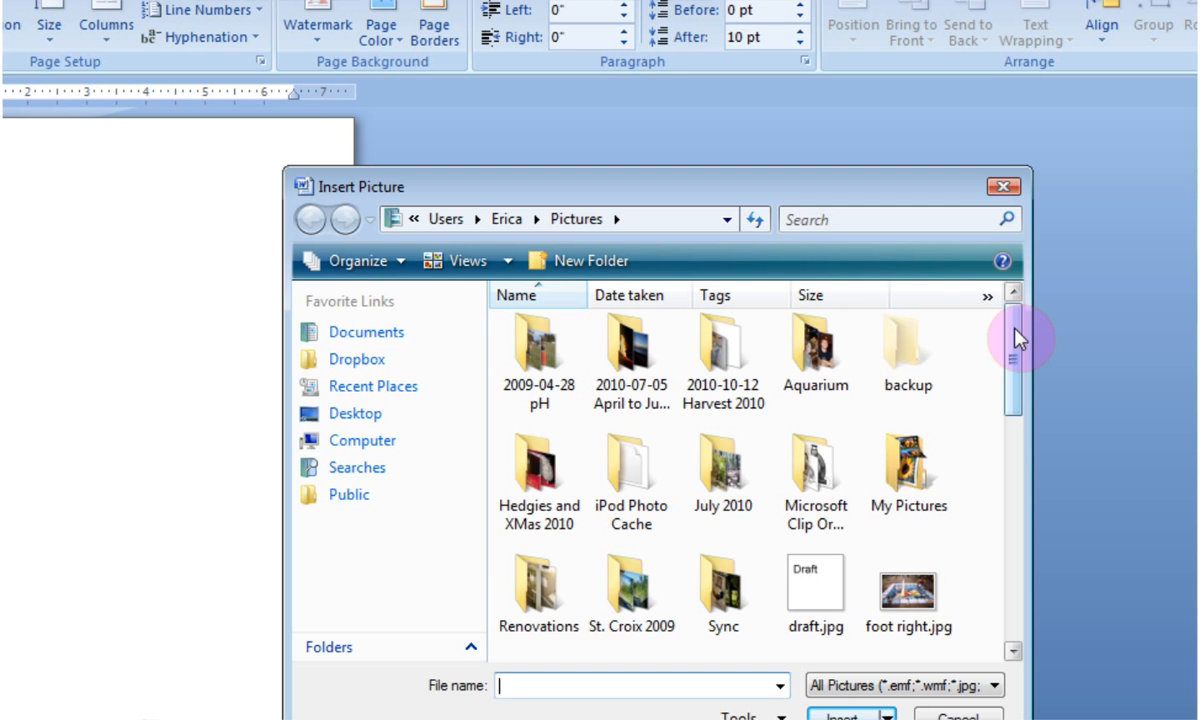
double_click(538, 470)
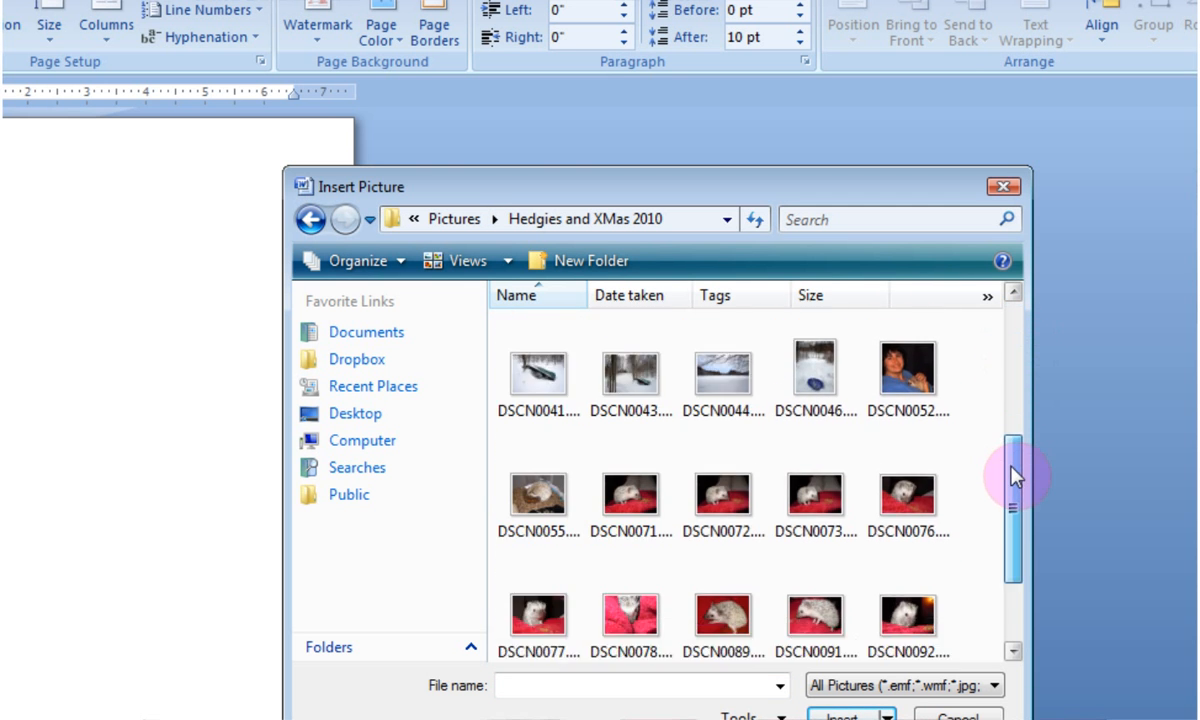
scroll("down", 3)
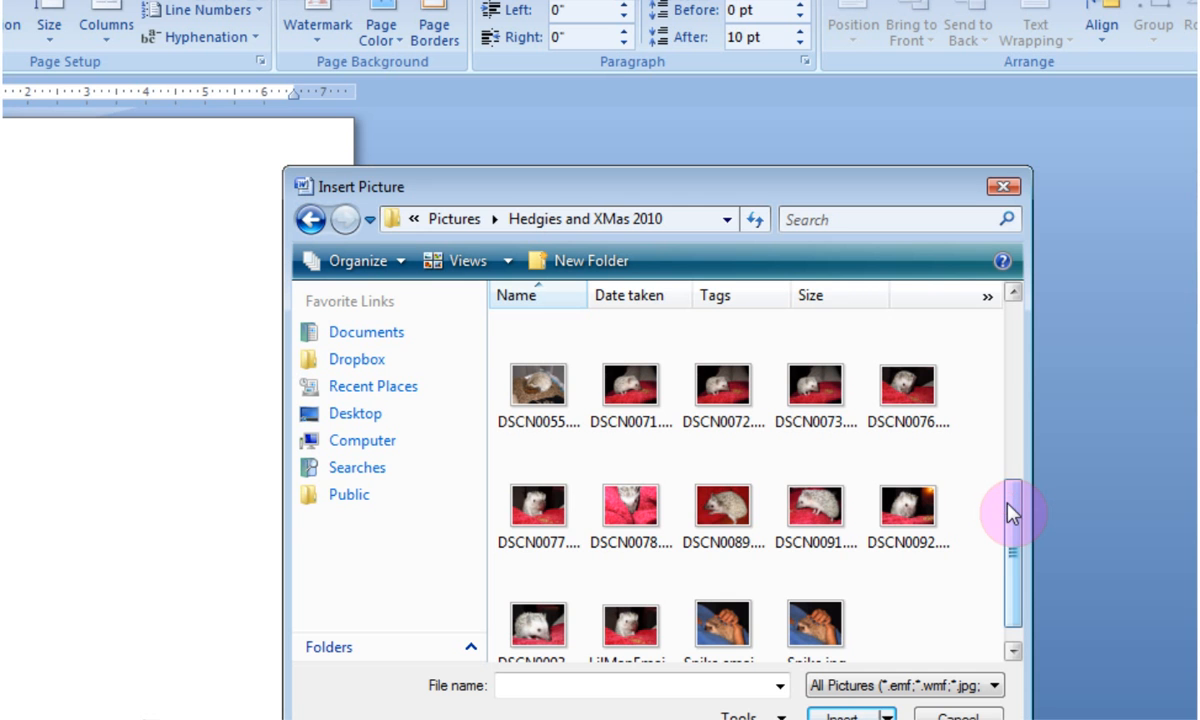
left_click(632, 514)
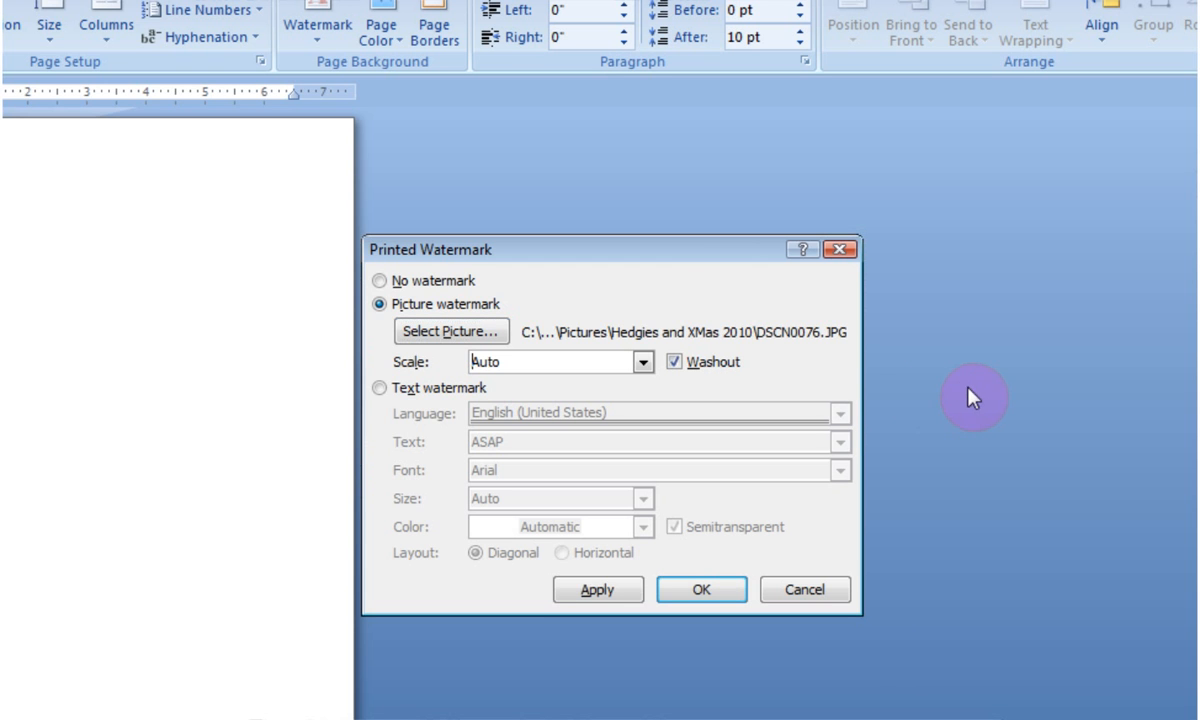
mouse_move(434, 376)
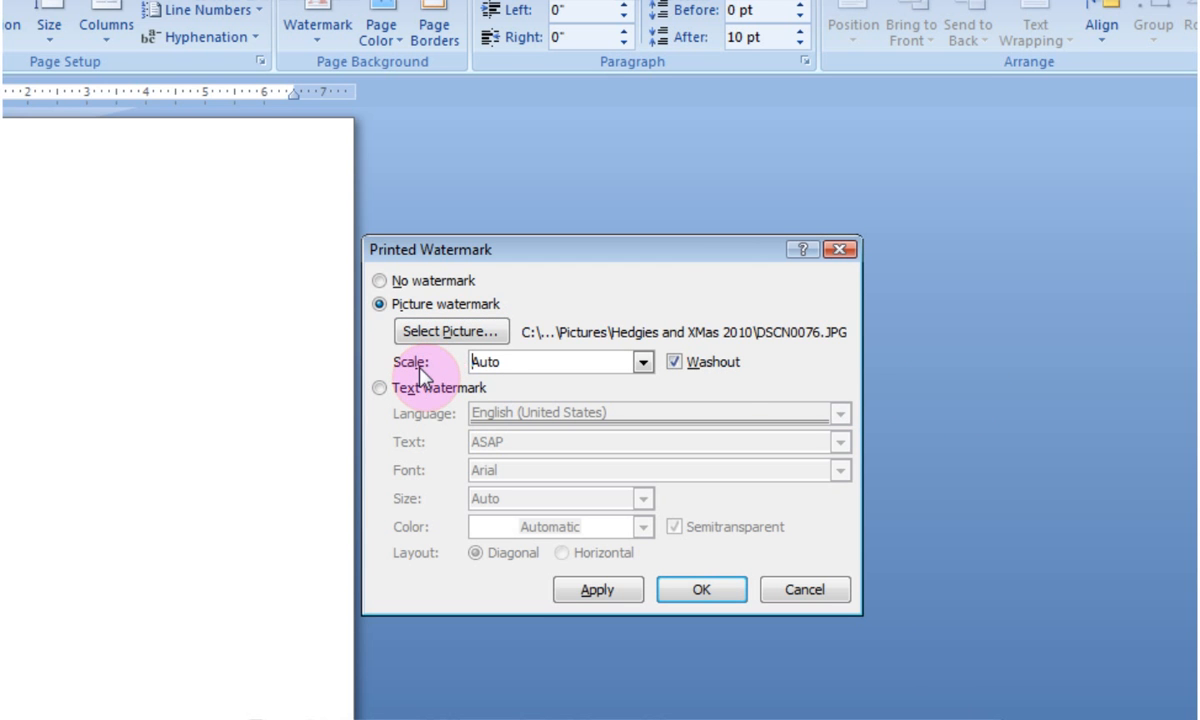
mouse_move(732, 376)
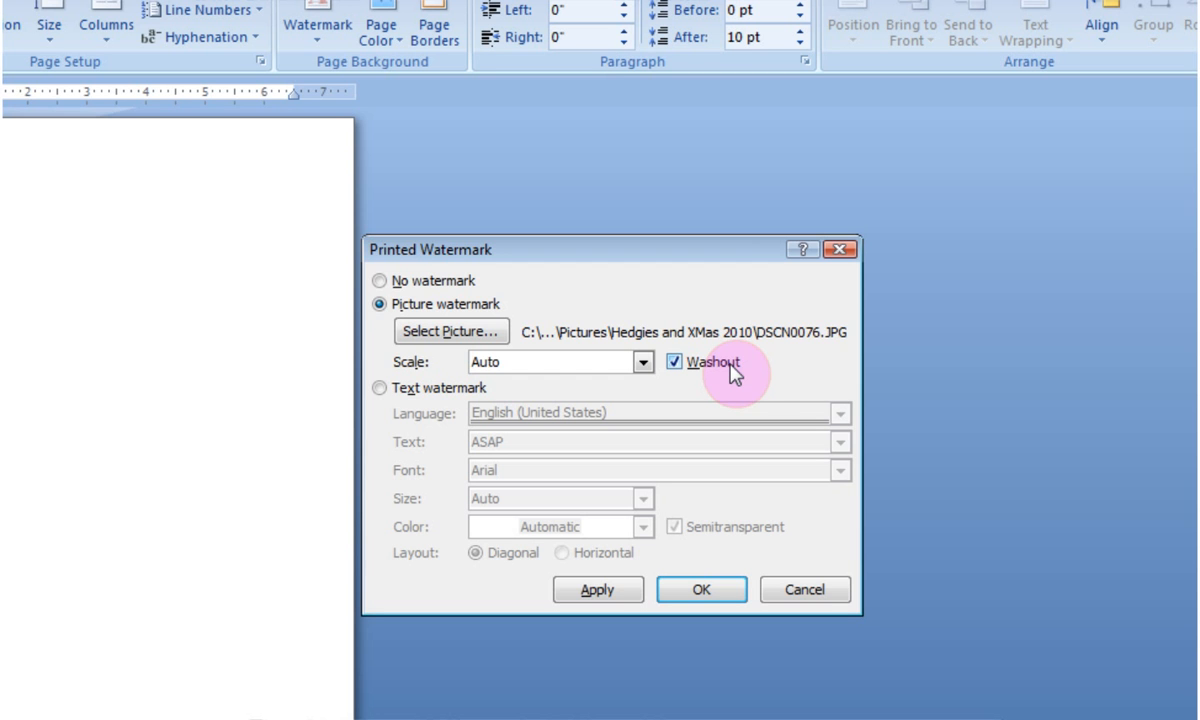
mouse_move(716, 384)
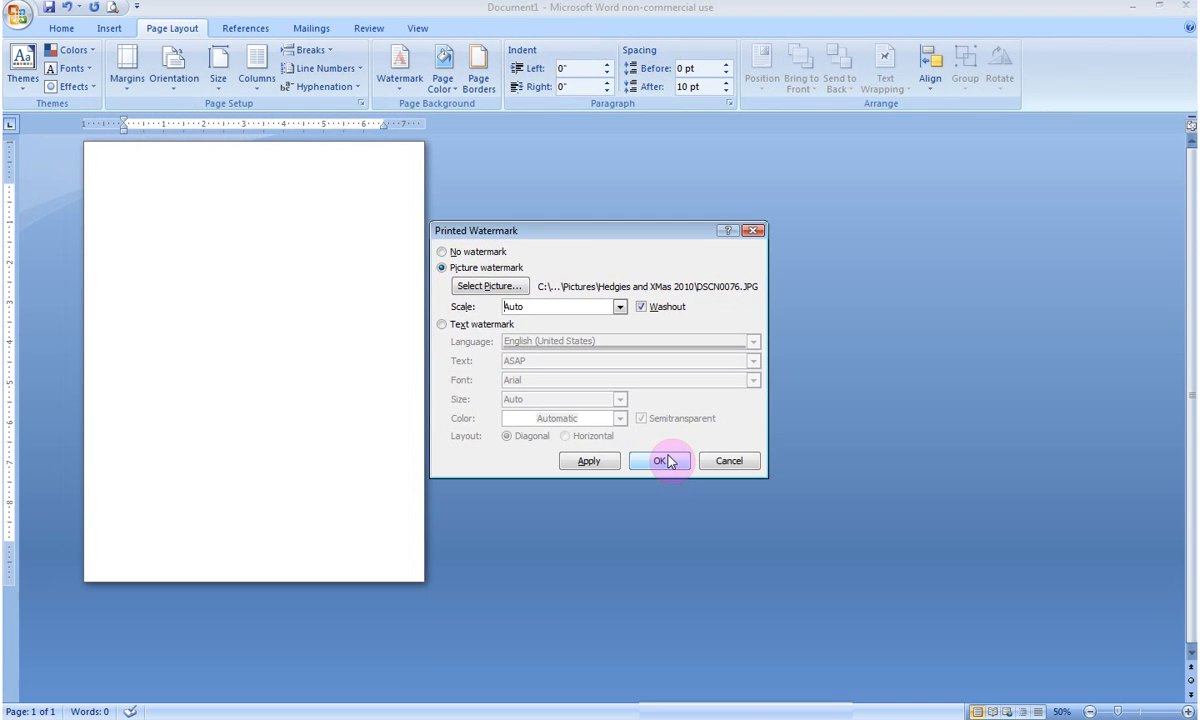
left_click(660, 460)
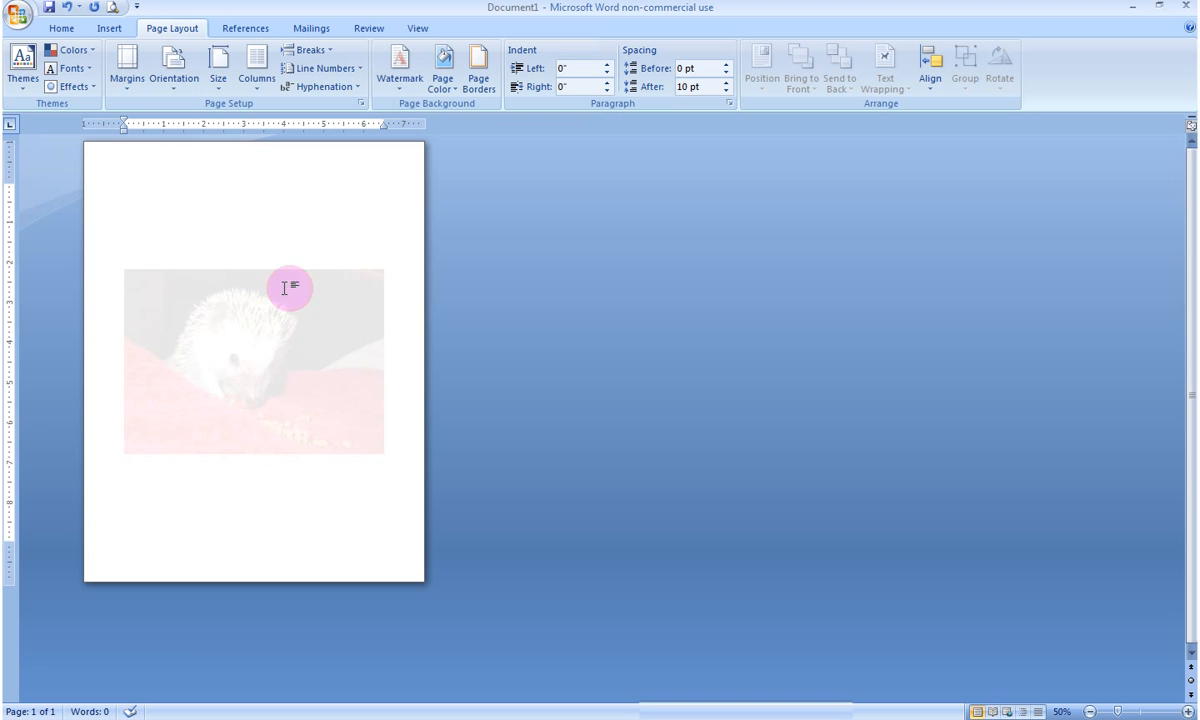
mouse_move(512, 356)
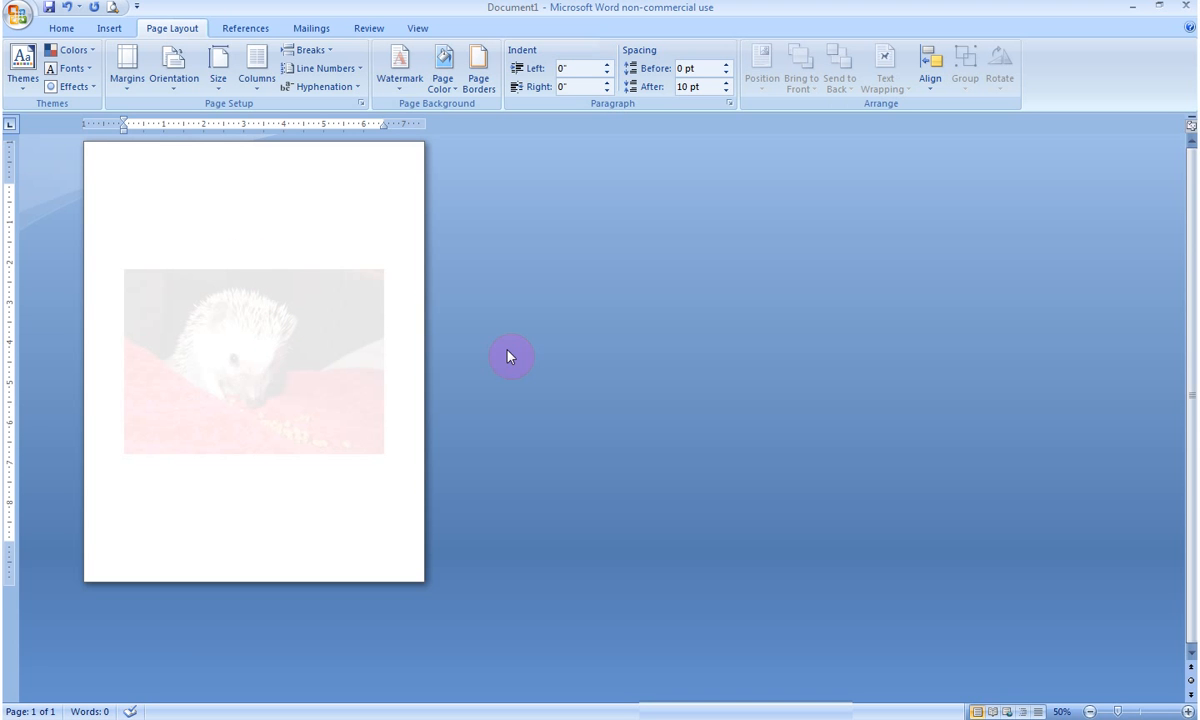
mouse_move(348, 394)
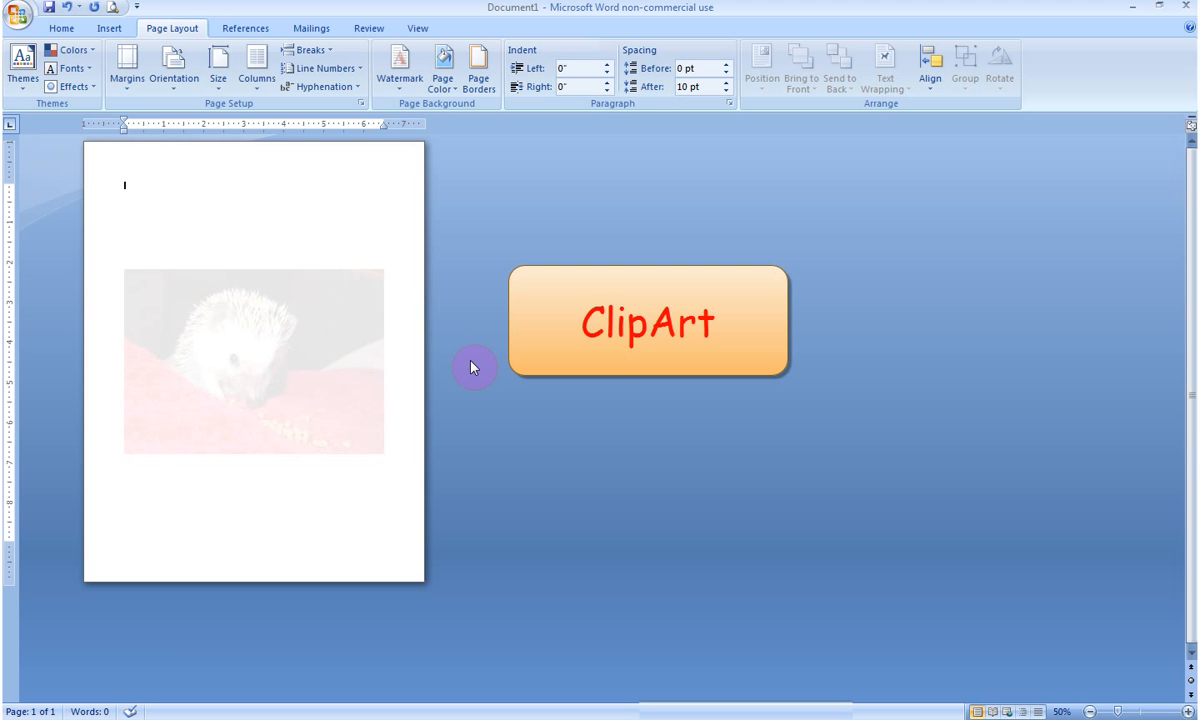
left_click(648, 320)
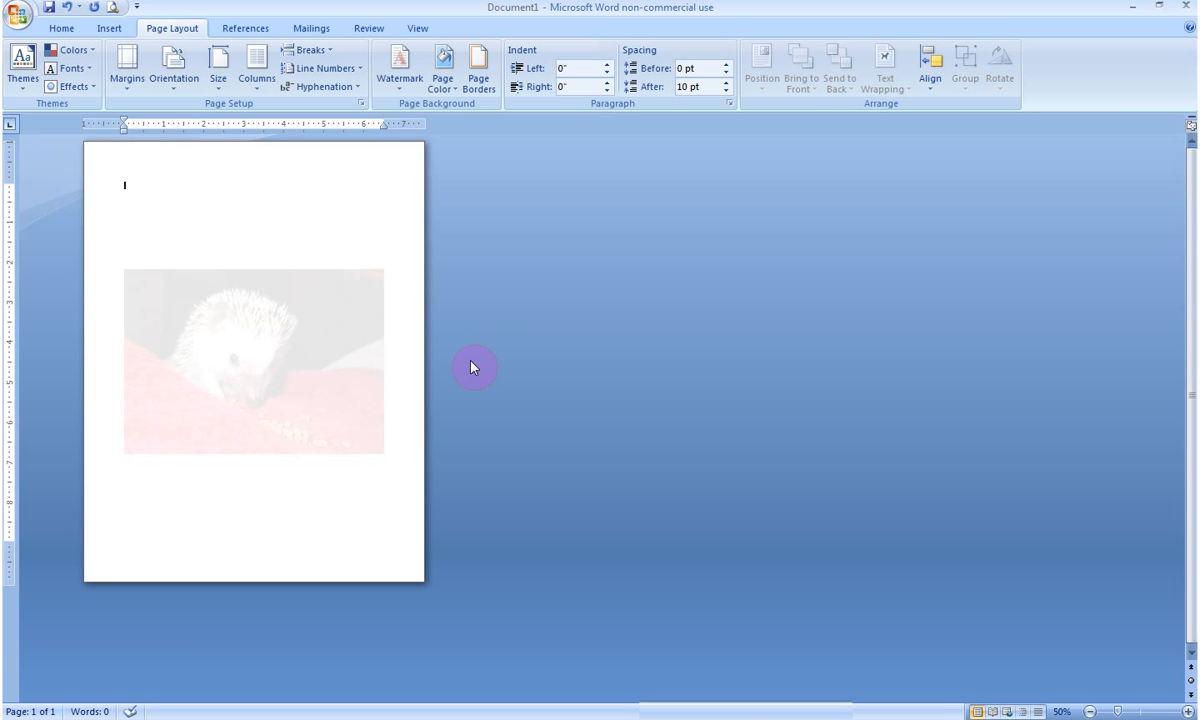
mouse_move(540, 216)
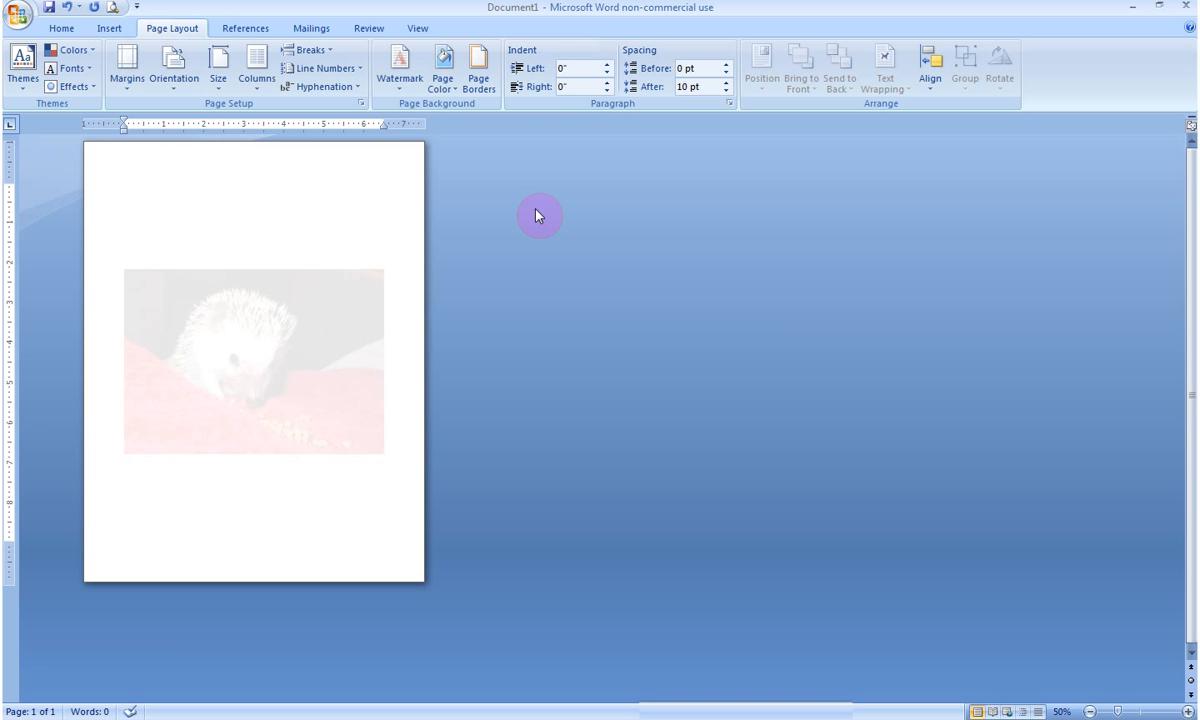
mouse_move(400, 72)
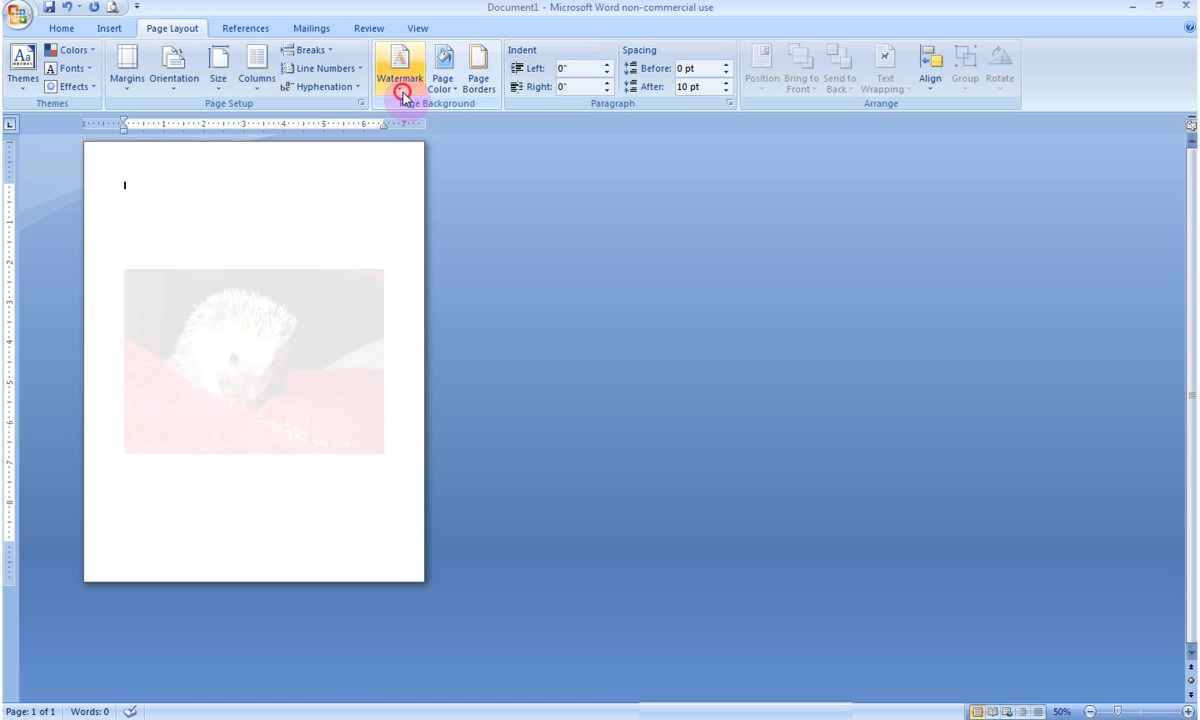
Step: Remove the hedgehog picture watermark, leaving the page blank
left_click(400, 70)
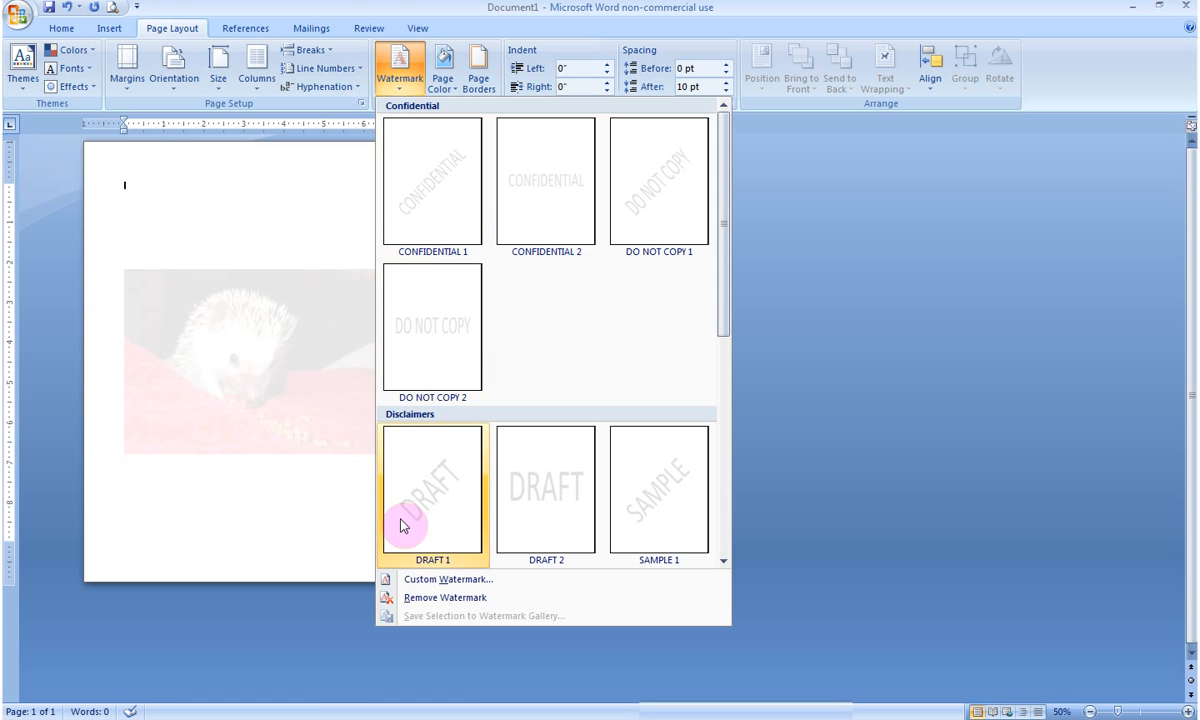
left_click(432, 490)
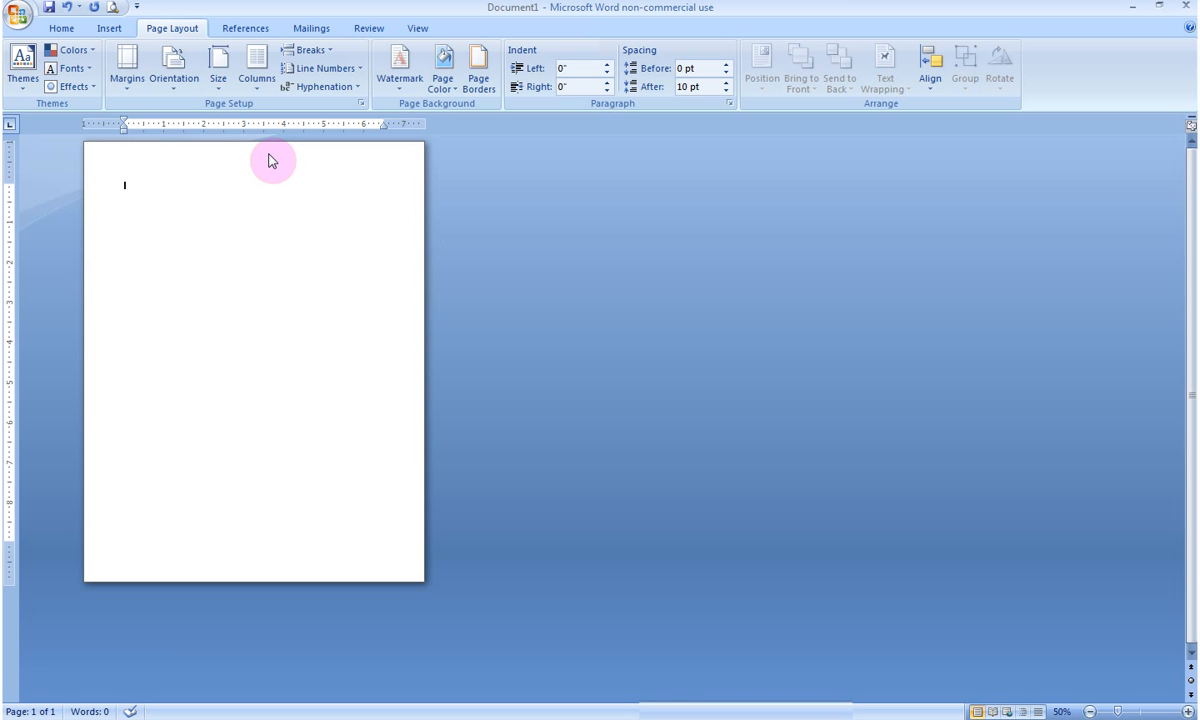
mouse_move(264, 168)
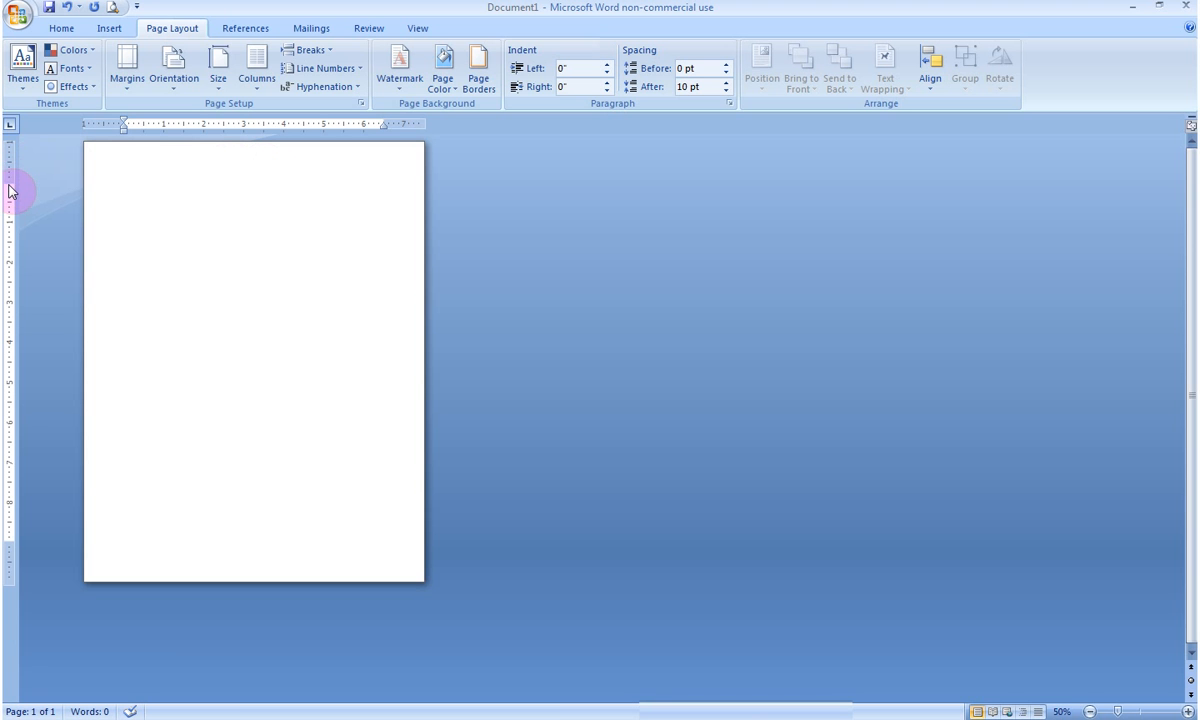
mouse_move(212, 184)
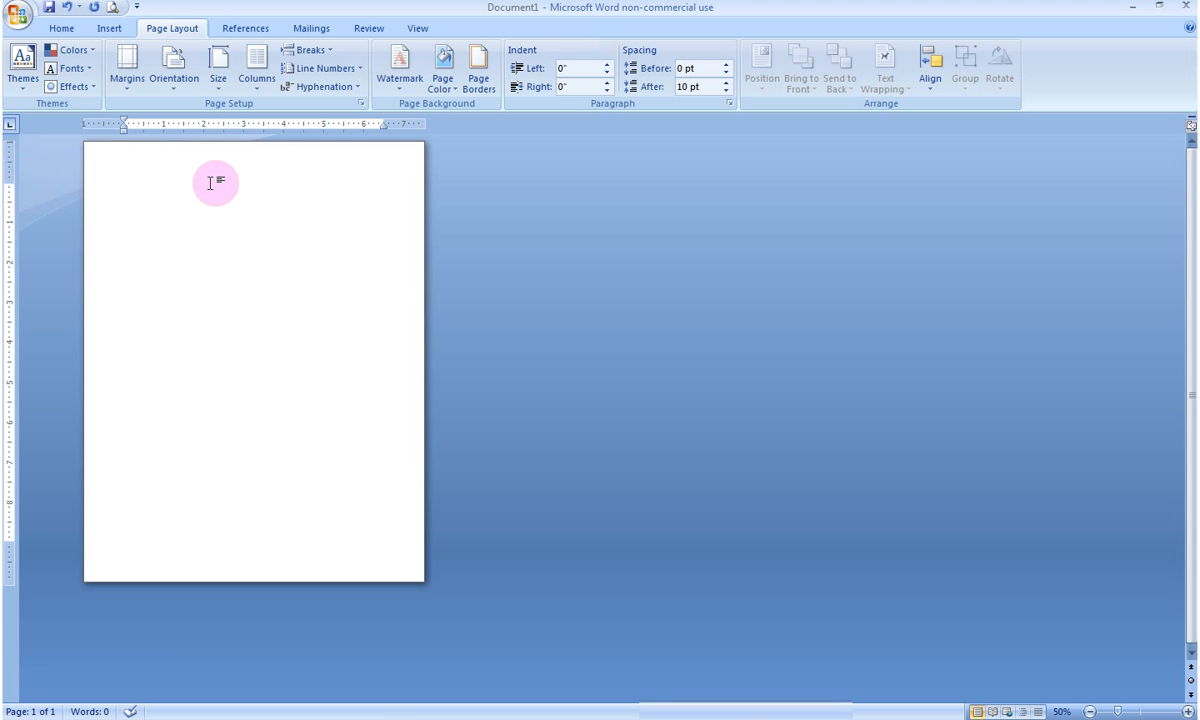
mouse_move(252, 164)
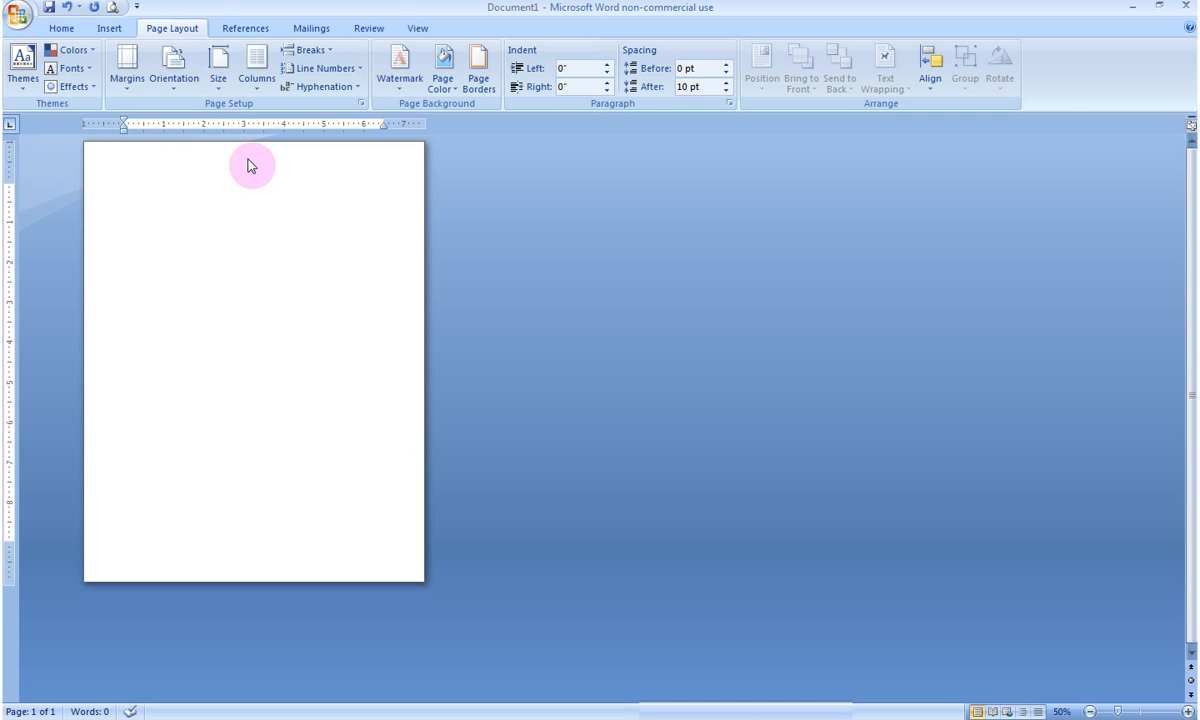
Step: Open the page header for editing via Header & Footer Tools
double_click(252, 164)
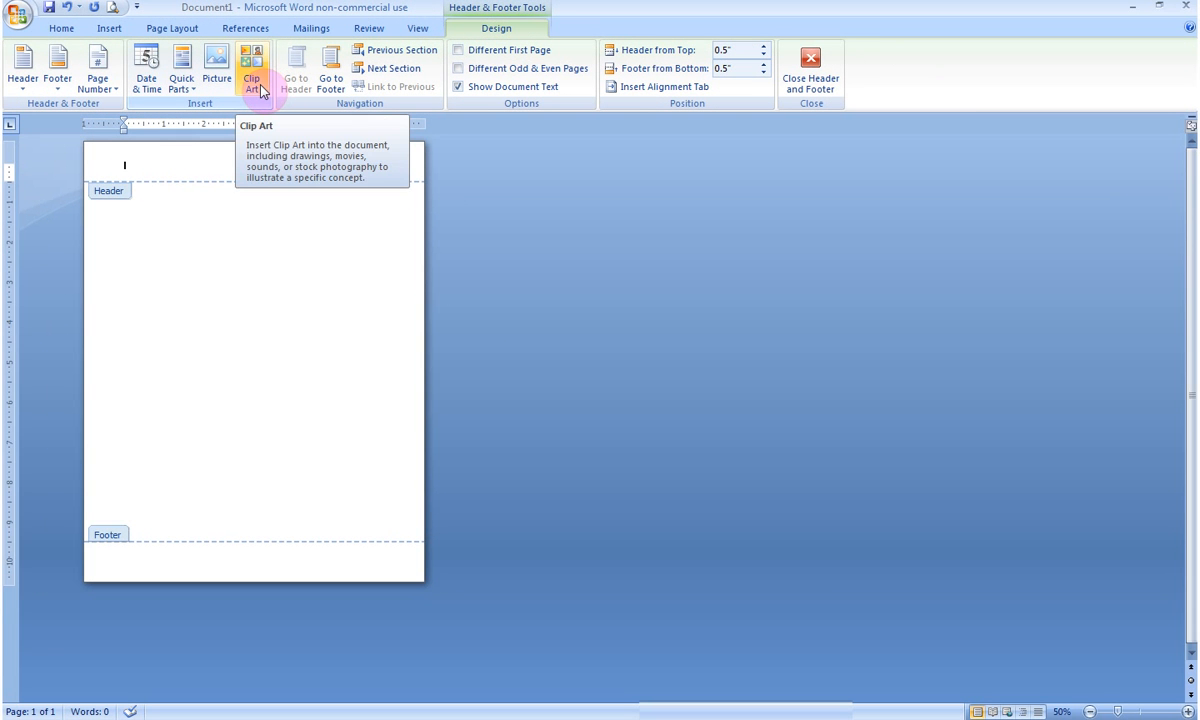
mouse_move(258, 72)
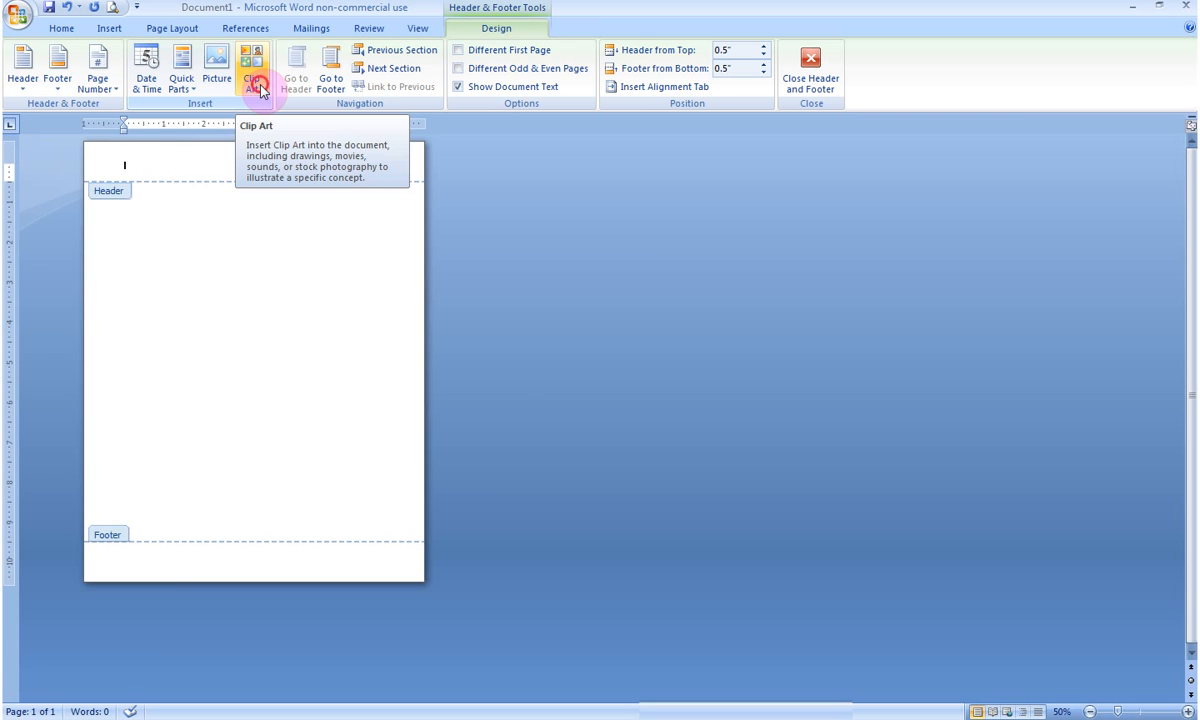
Step: Search Clip Art for 'microscope' and insert the grey microscope result into the header
left_click(252, 68)
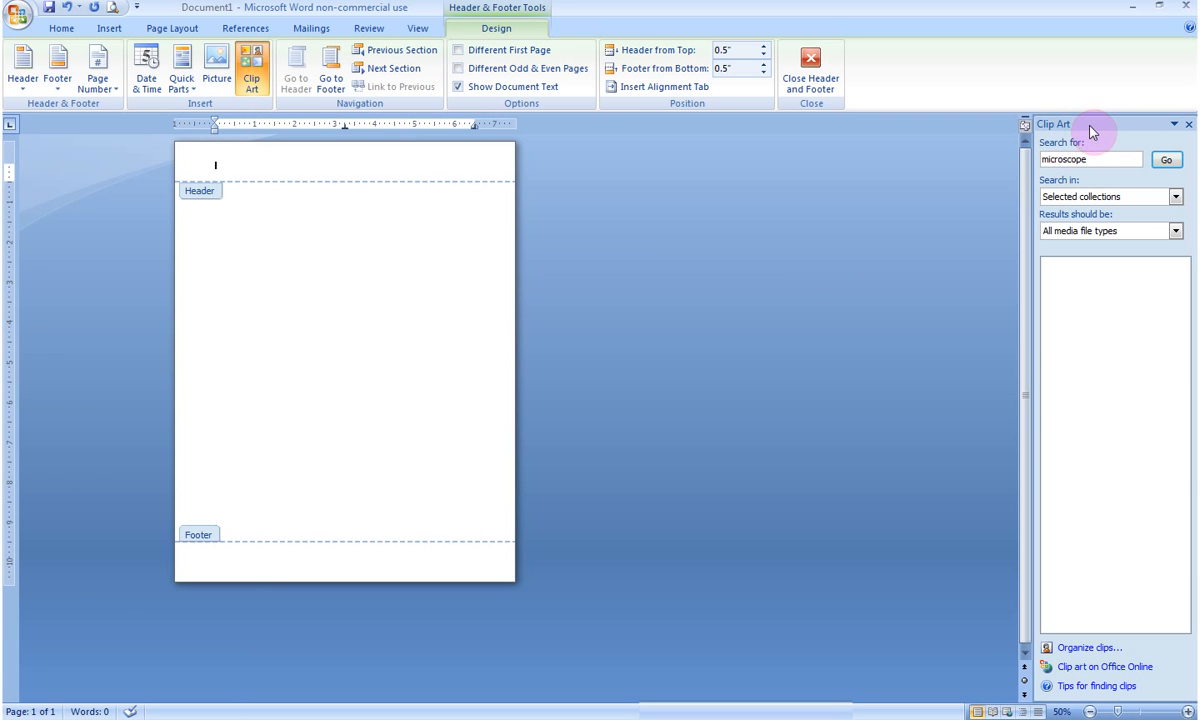
mouse_move(1116, 130)
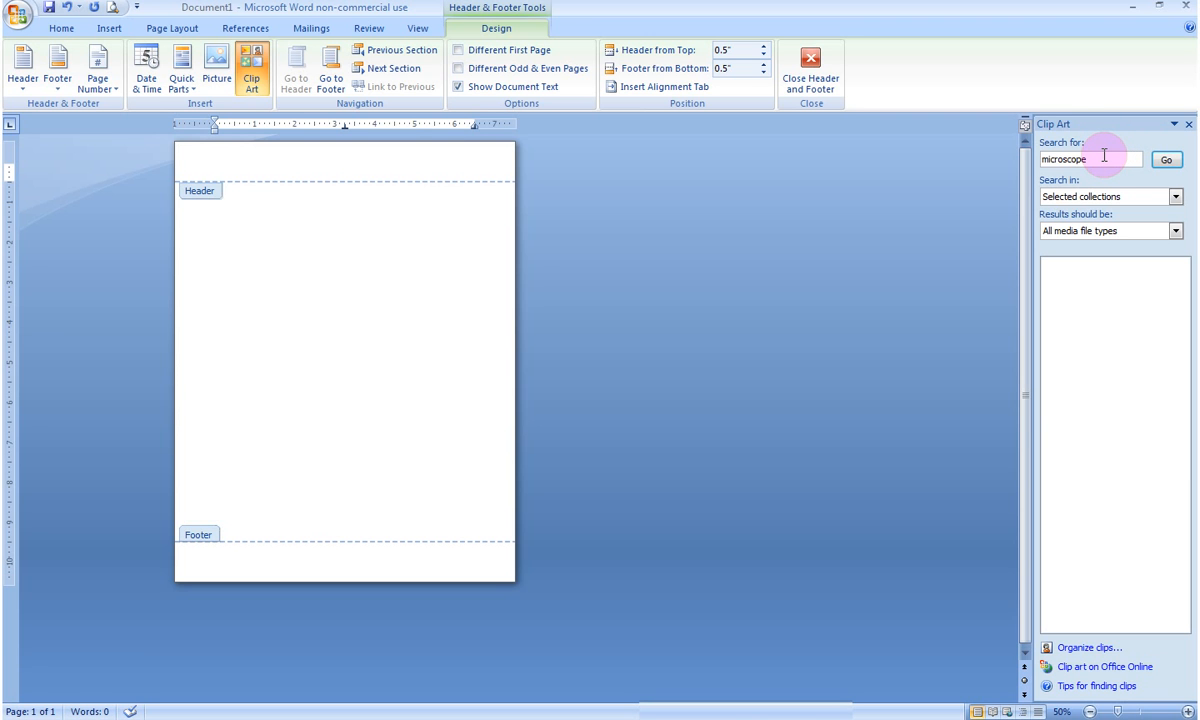
left_click(216, 164)
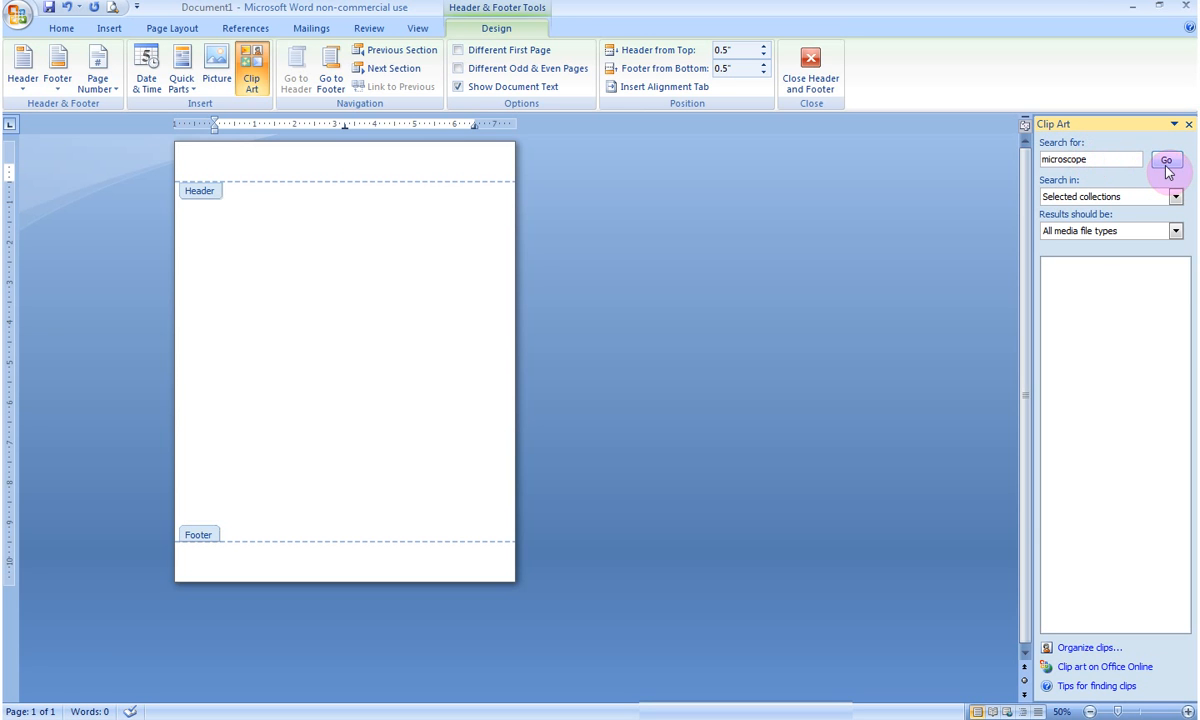
left_click(1172, 160)
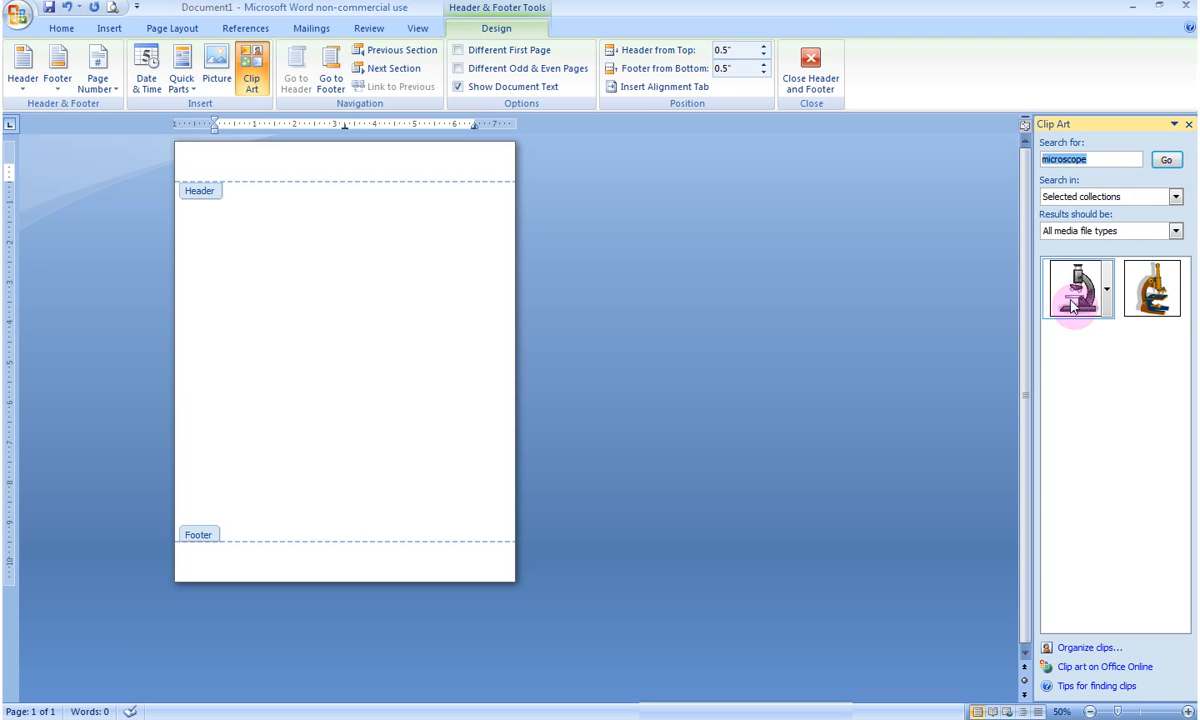
mouse_move(1074, 300)
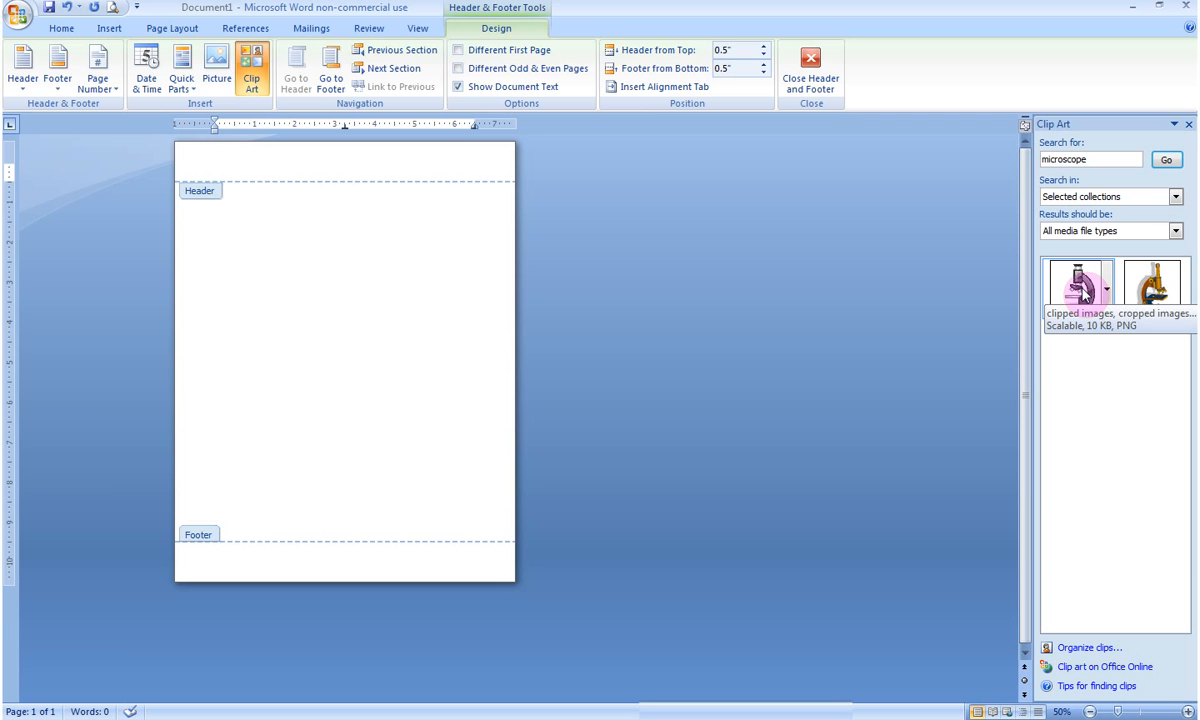
left_click(1078, 288)
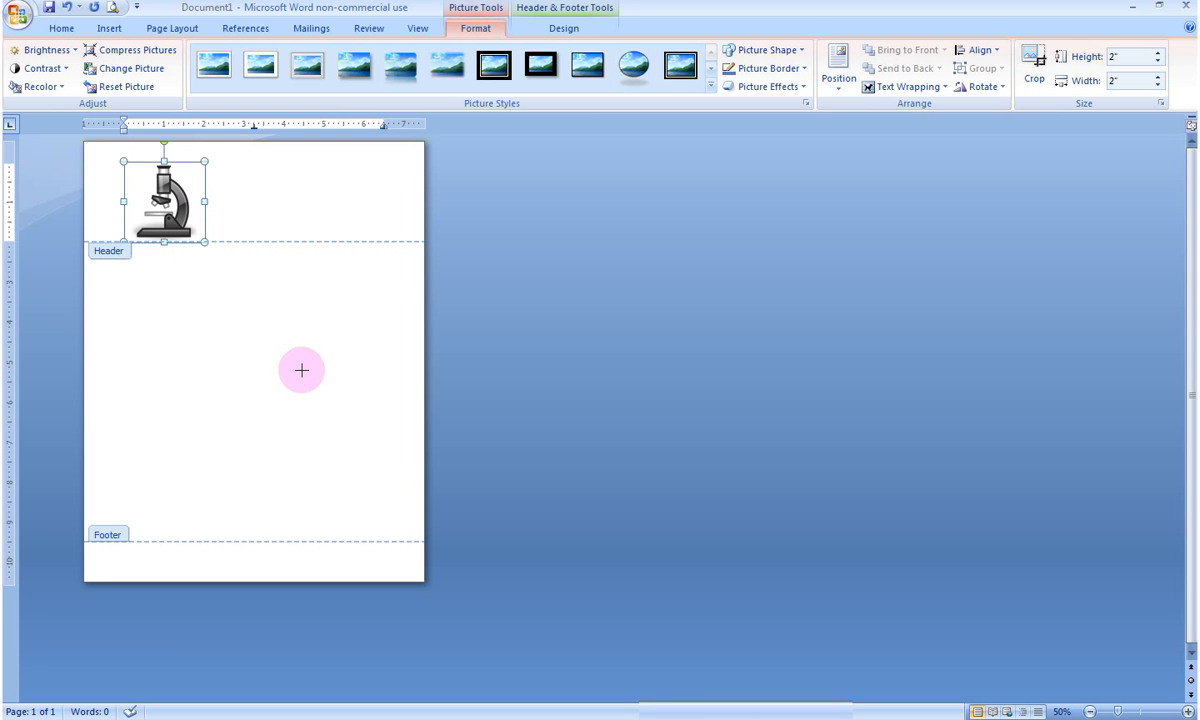
mouse_move(344, 464)
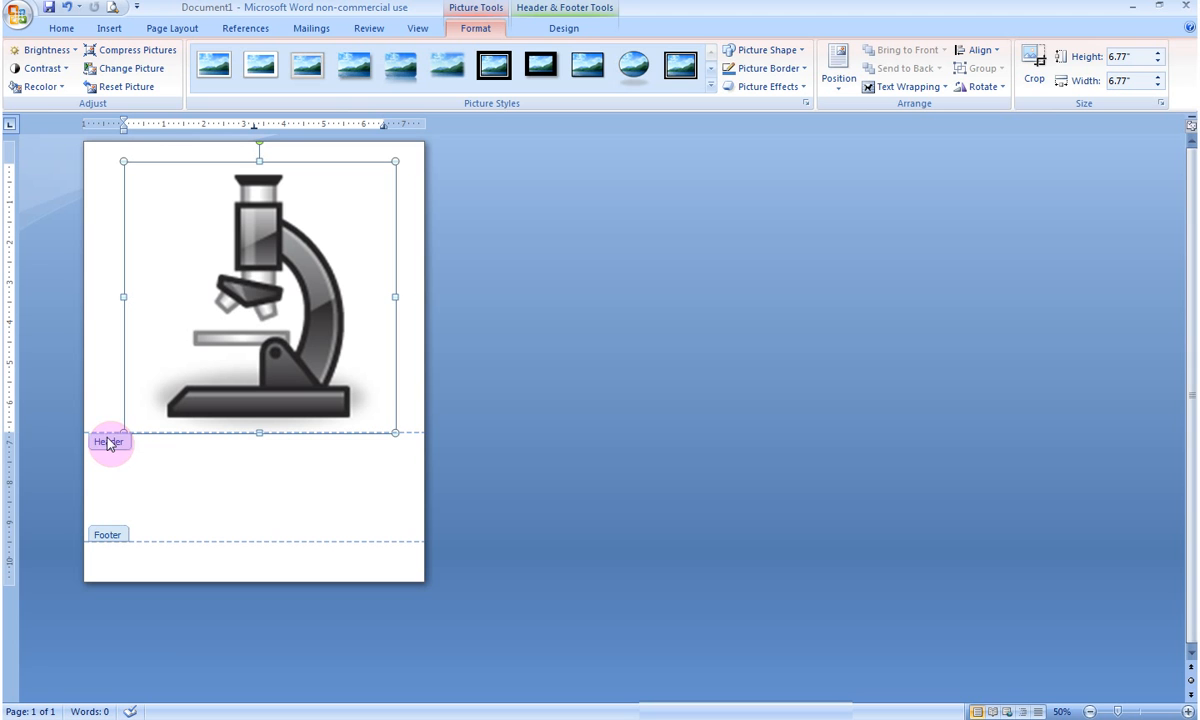
mouse_move(272, 230)
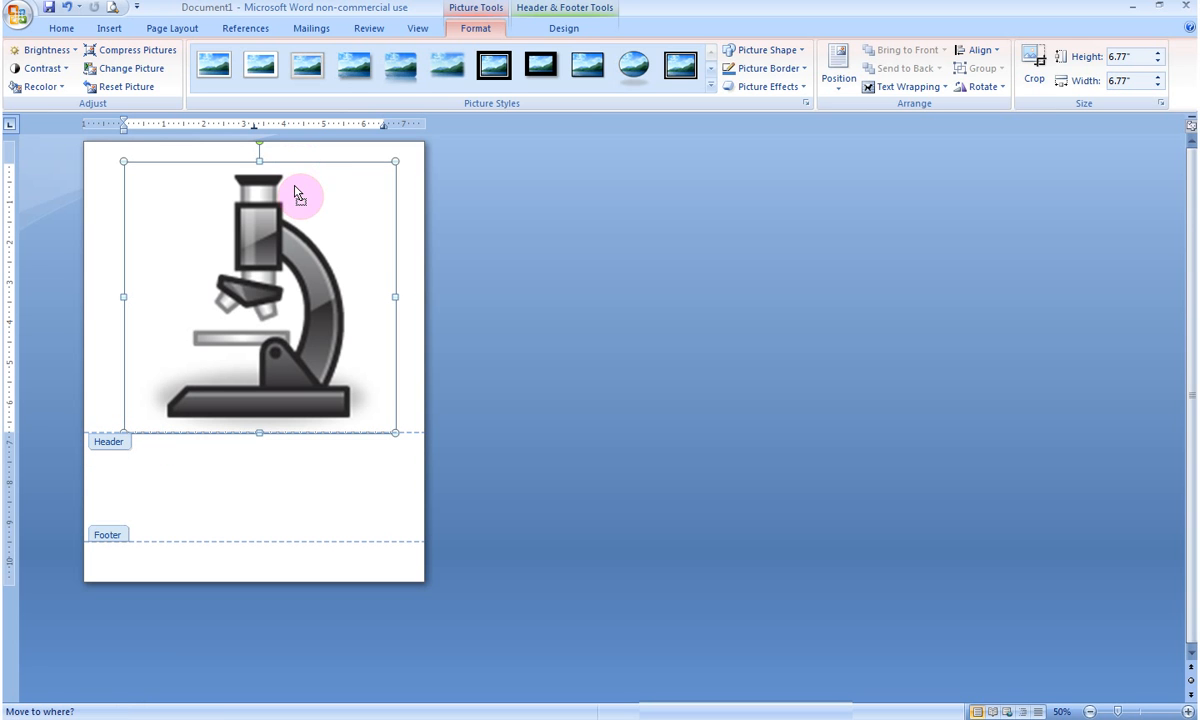
mouse_move(308, 190)
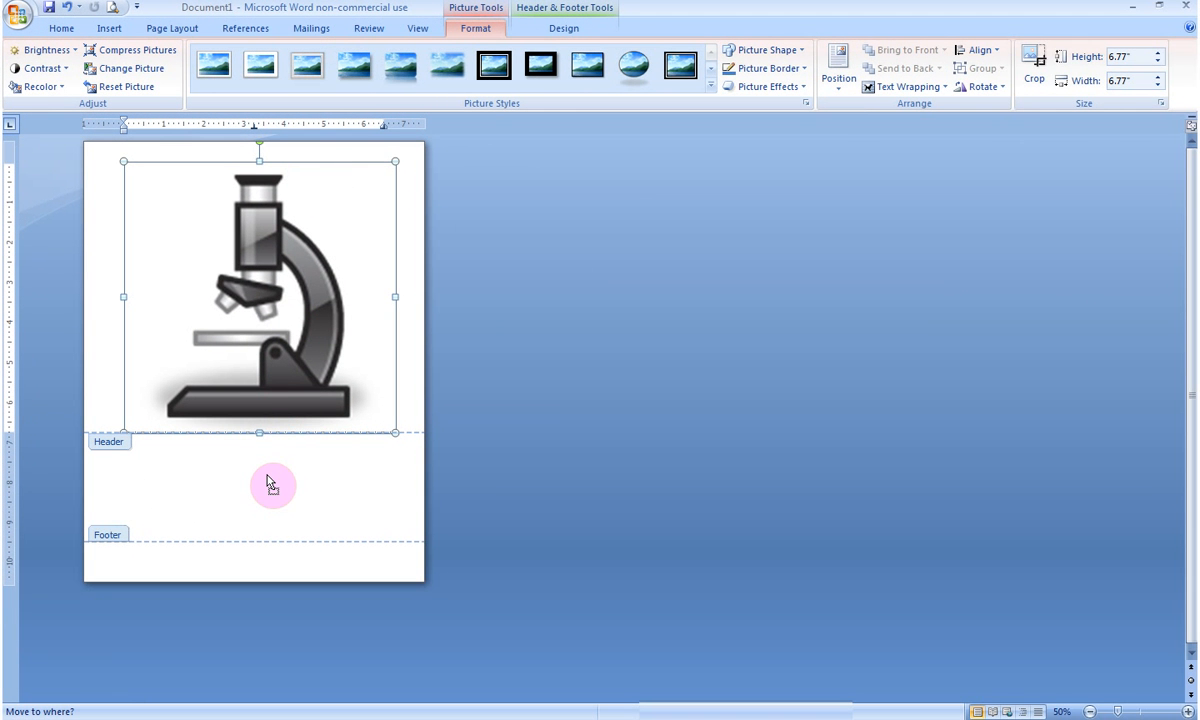
mouse_move(338, 190)
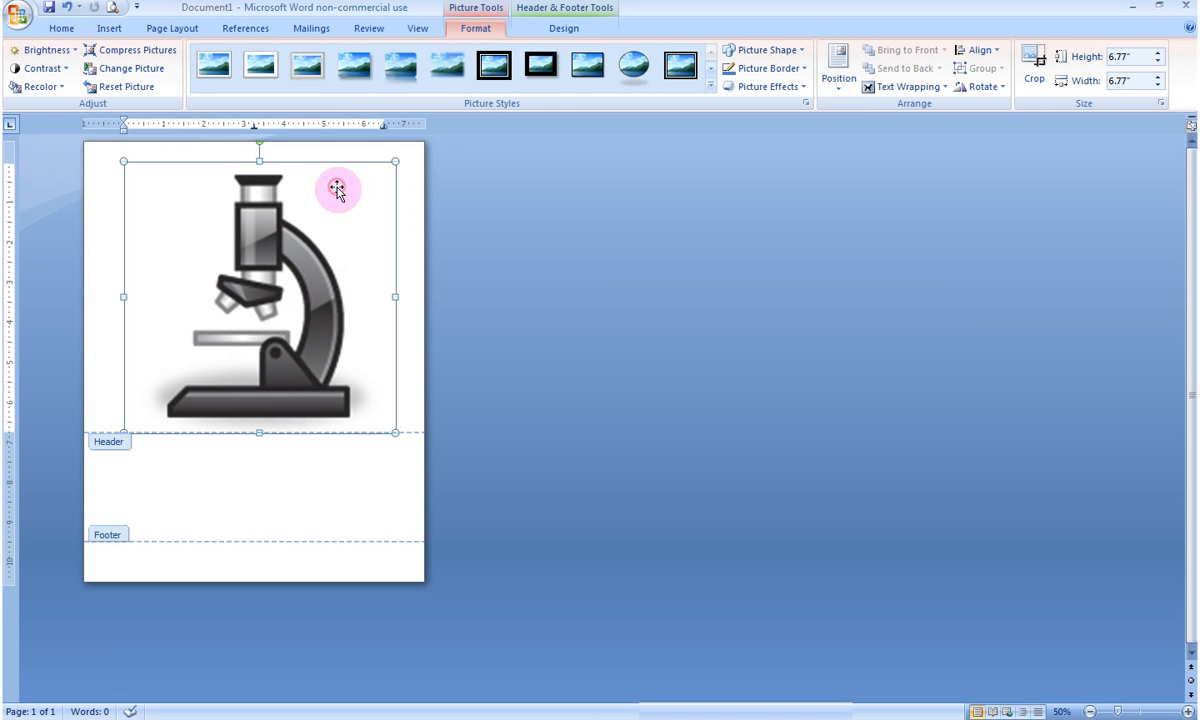
mouse_move(700, 220)
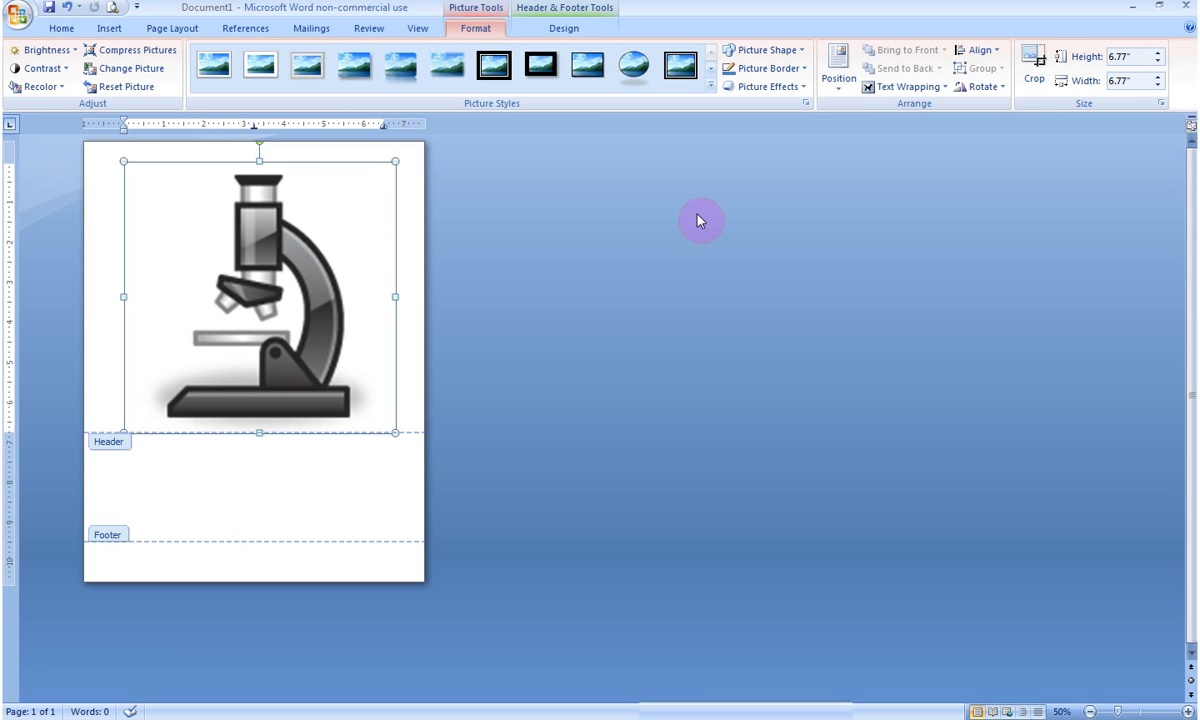
mouse_move(860, 186)
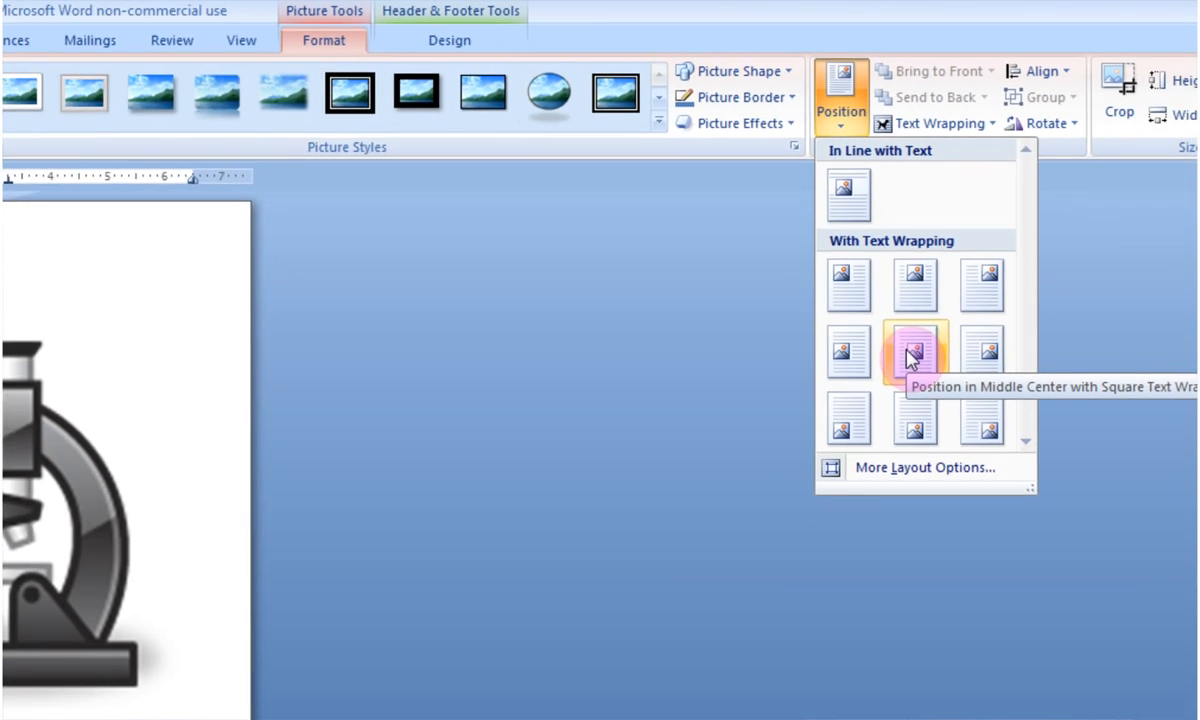
Step: Position the microscope picture in Middle Center with Square text wrapping
left_click(916, 352)
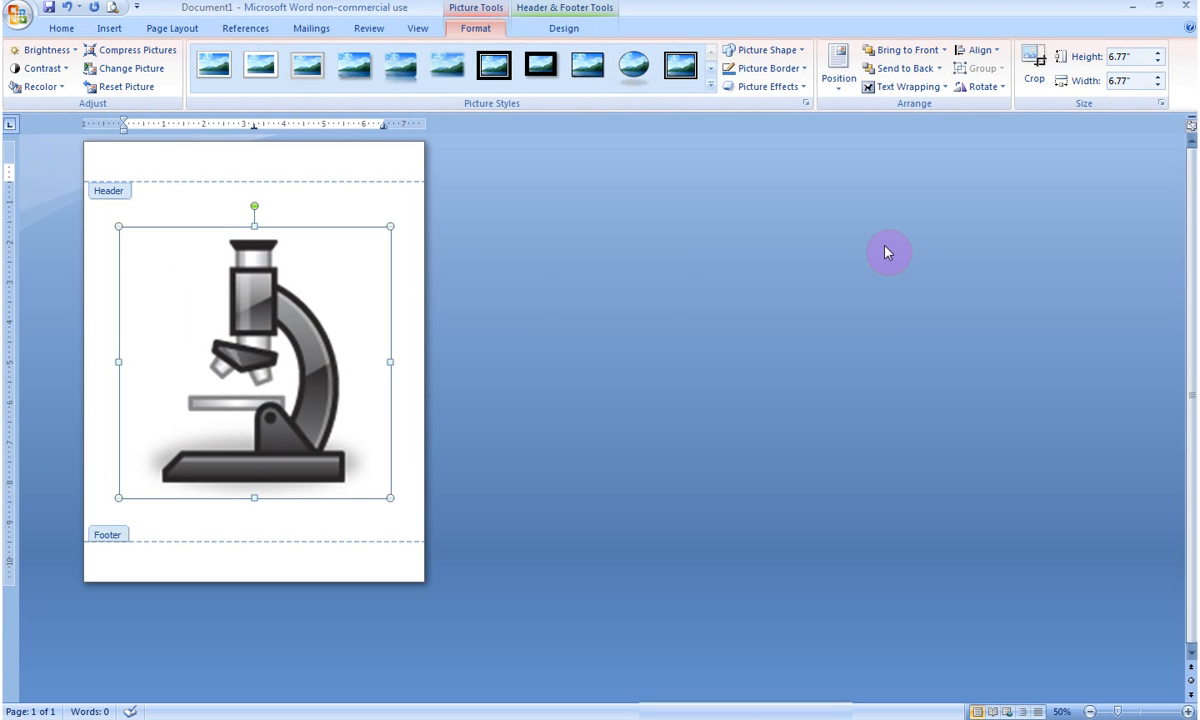
mouse_move(364, 166)
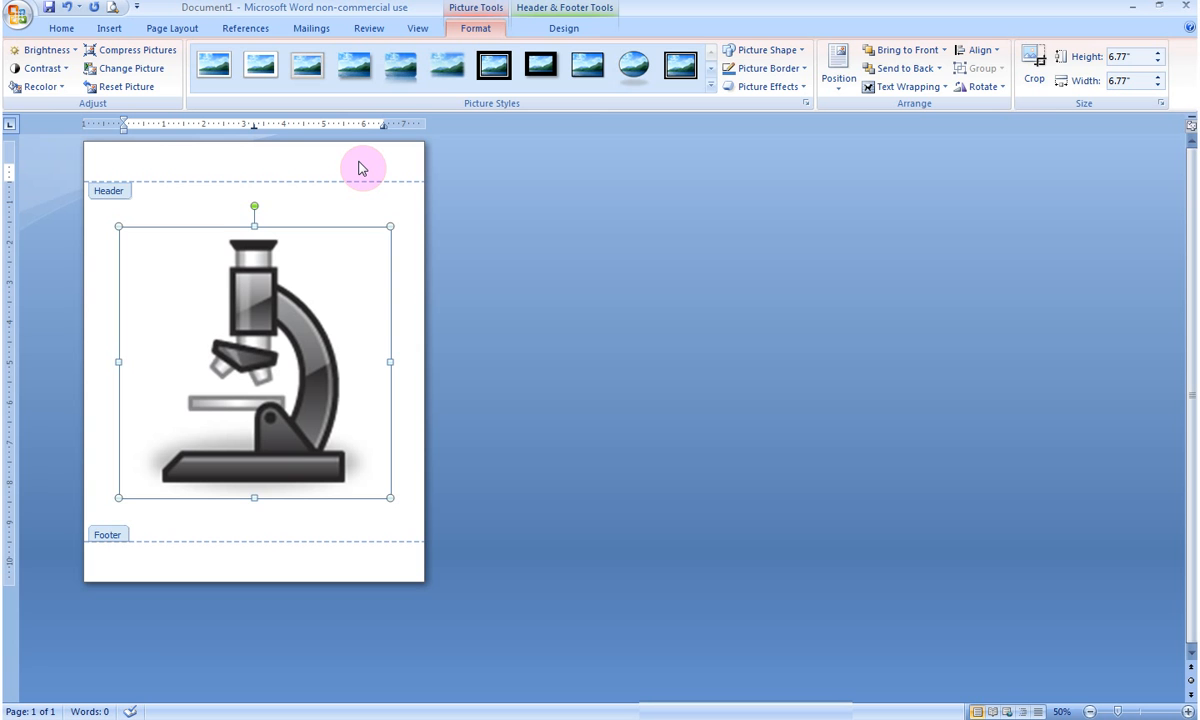
mouse_move(390, 220)
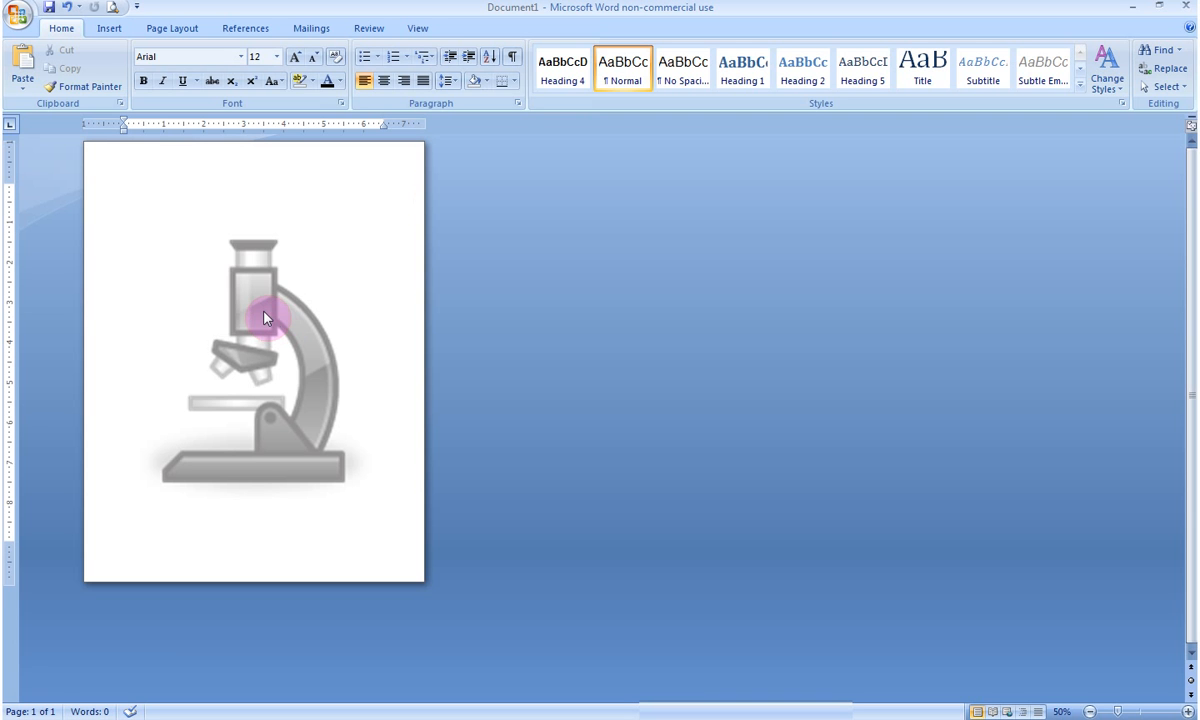
mouse_move(272, 272)
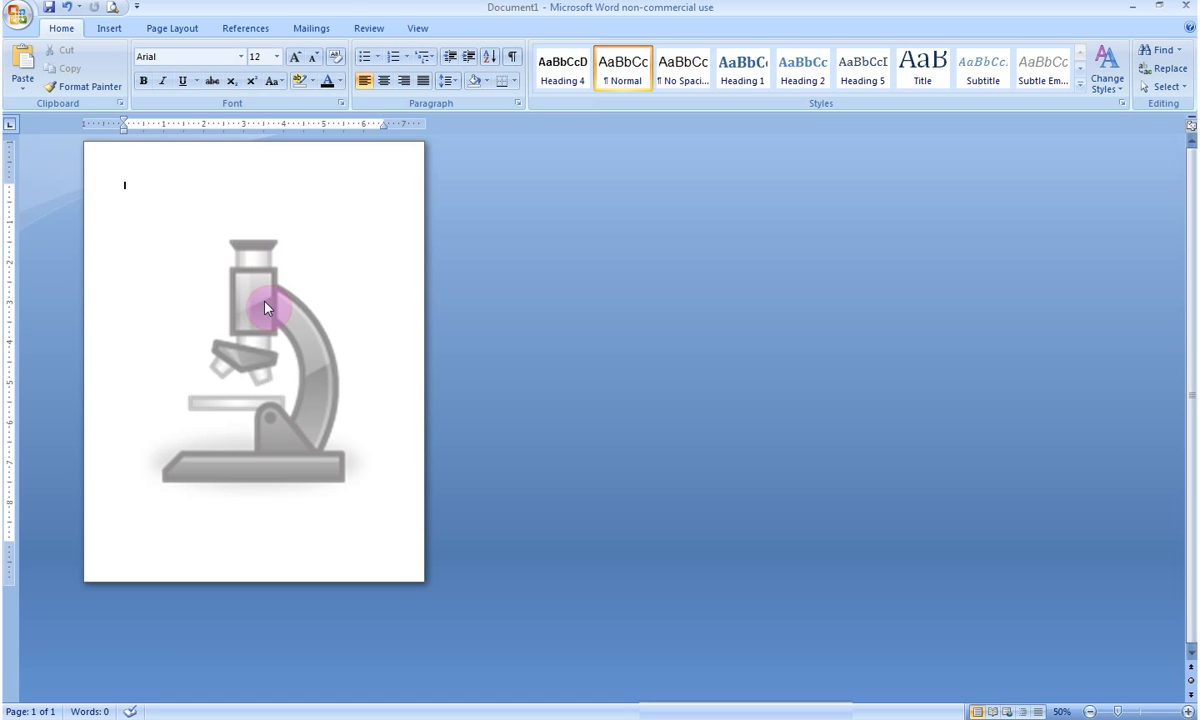
mouse_move(284, 188)
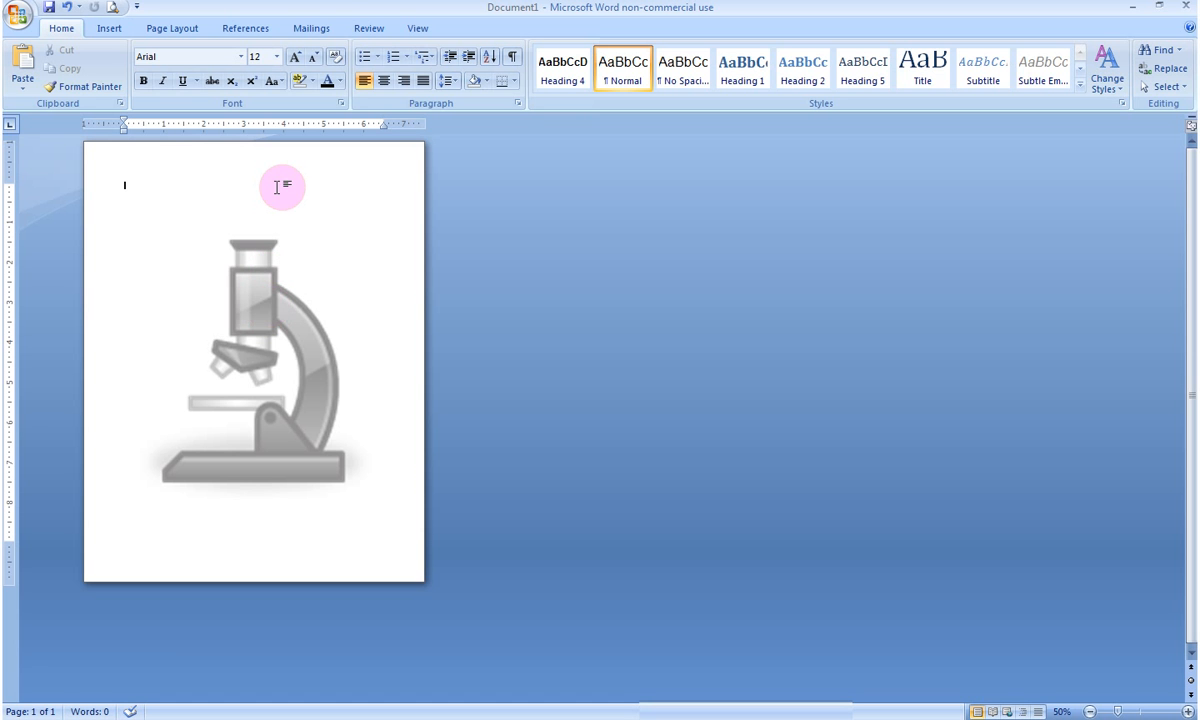
Step: Reopen the header and recolor the microscope picture to a light washout grey
double_click(284, 160)
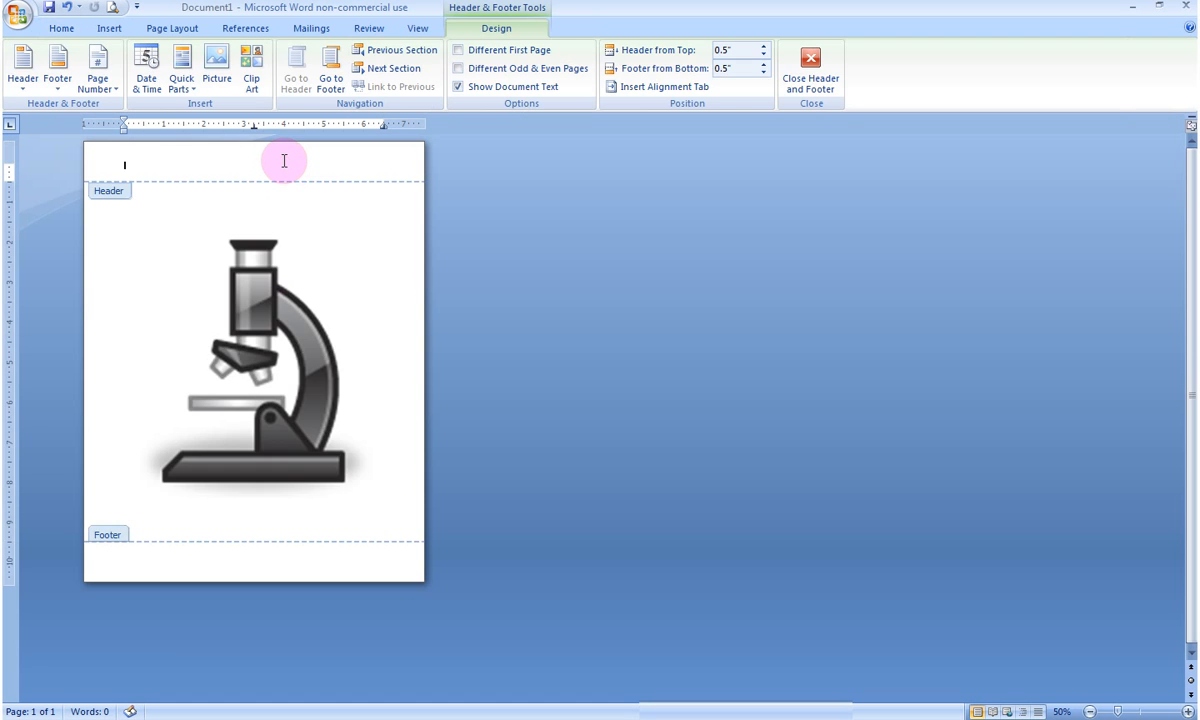
mouse_move(278, 216)
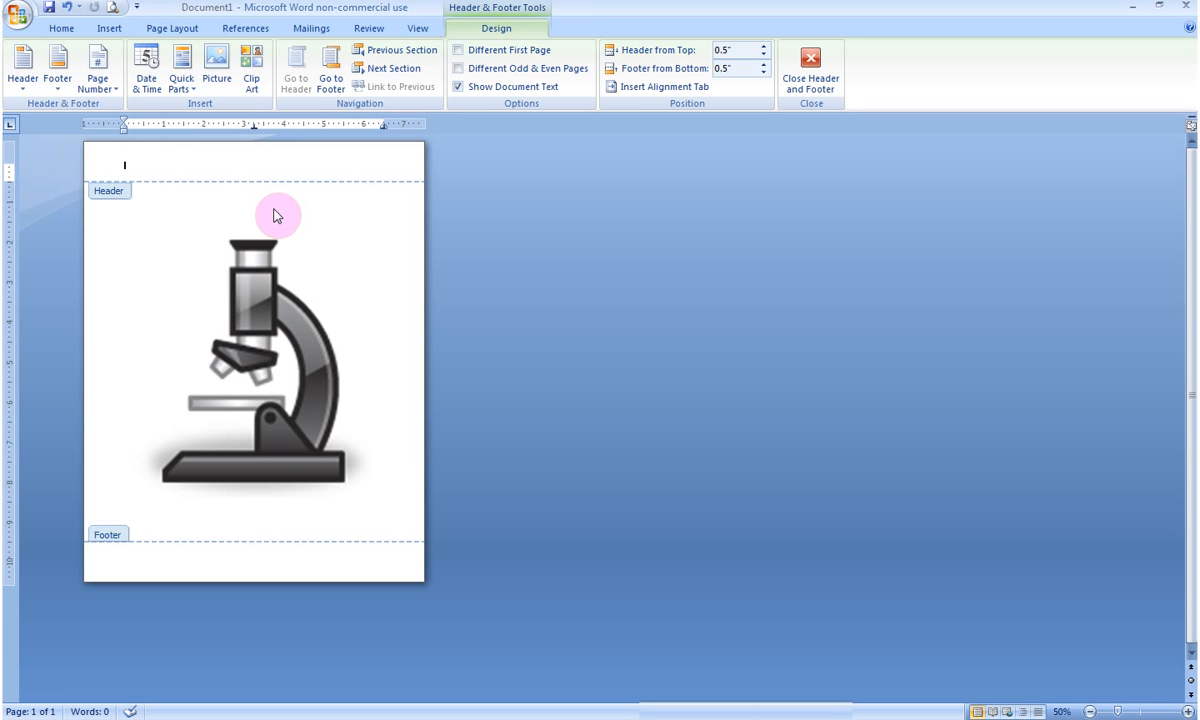
mouse_move(272, 236)
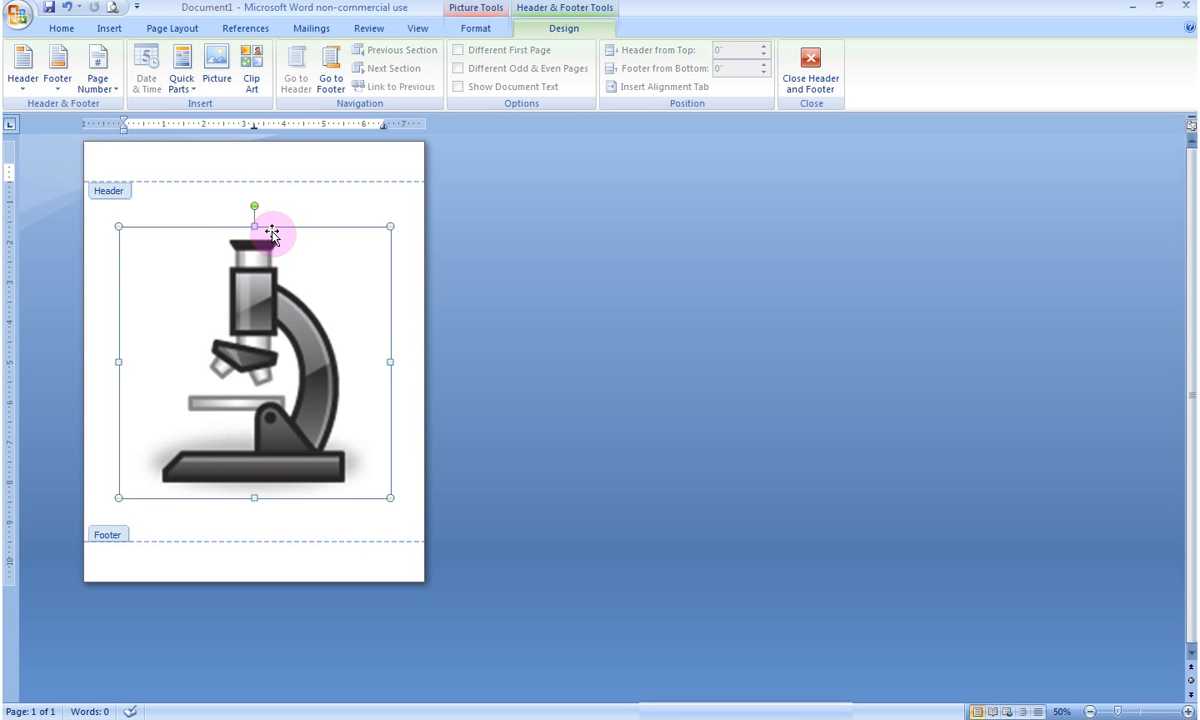
mouse_move(334, 274)
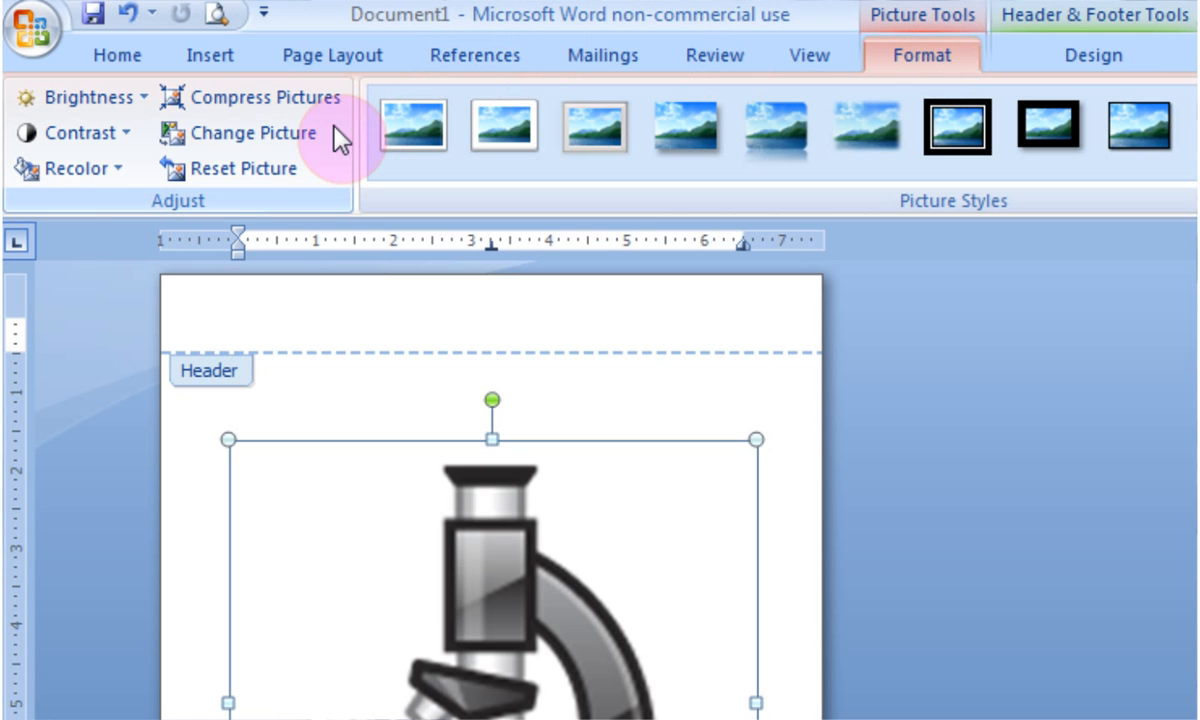
mouse_move(172, 210)
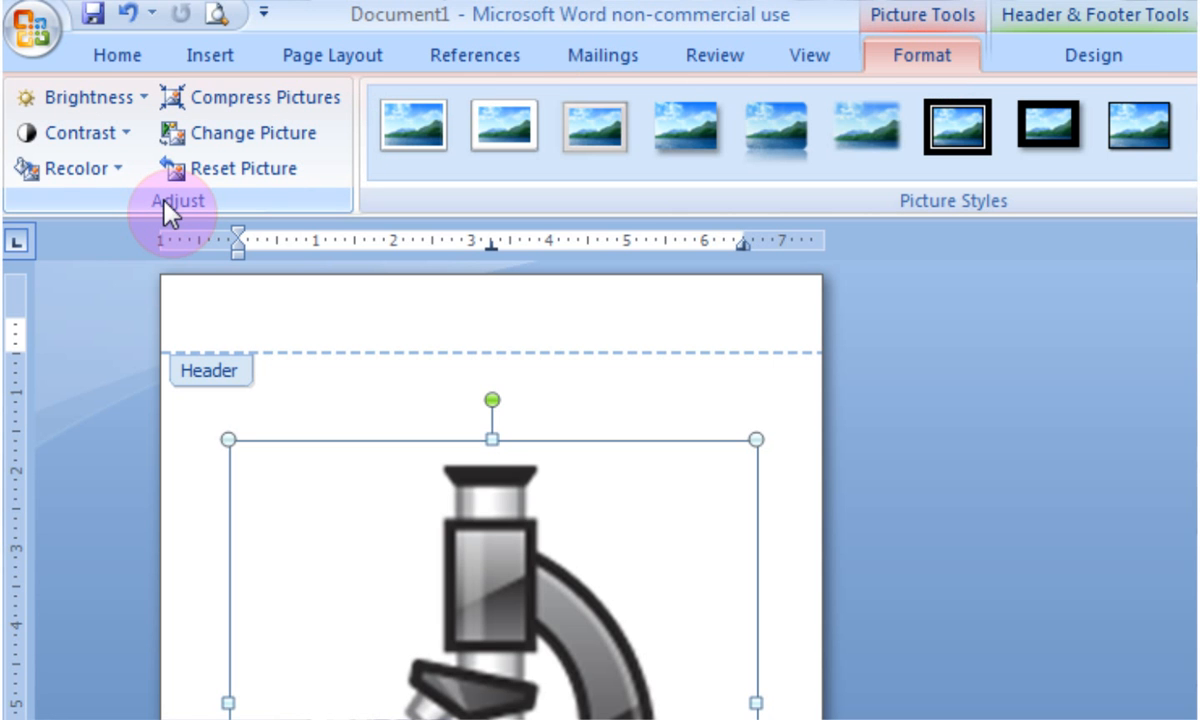
left_click(70, 168)
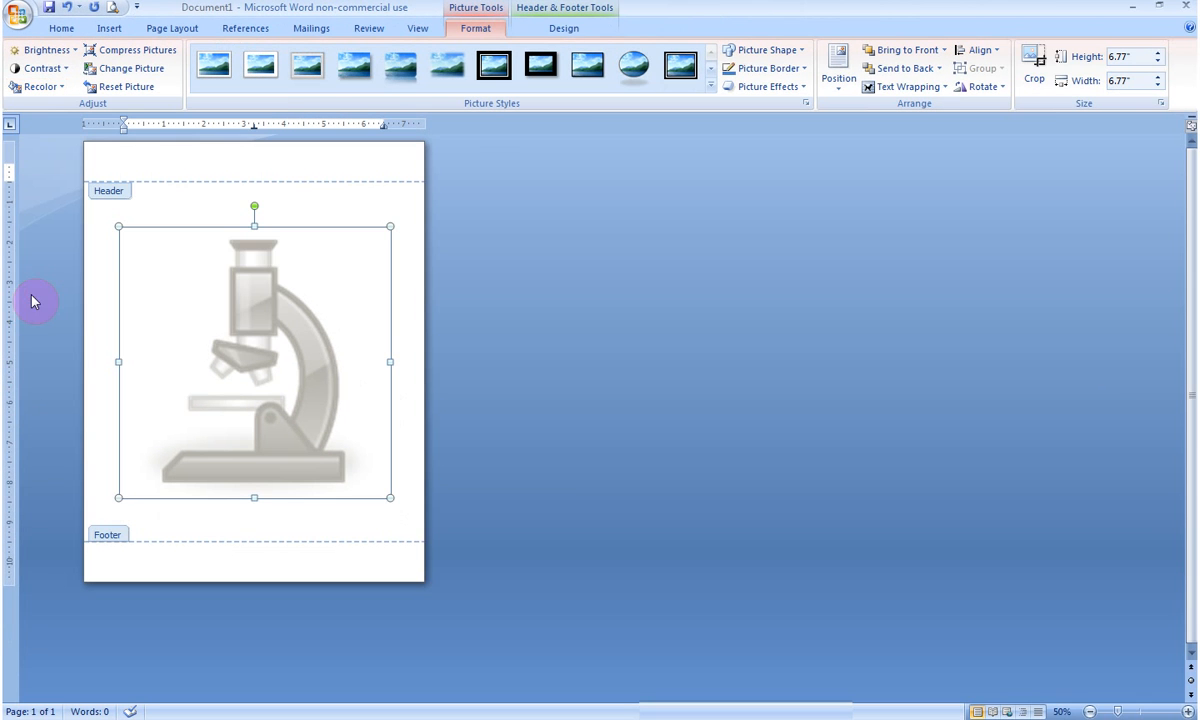
mouse_move(402, 216)
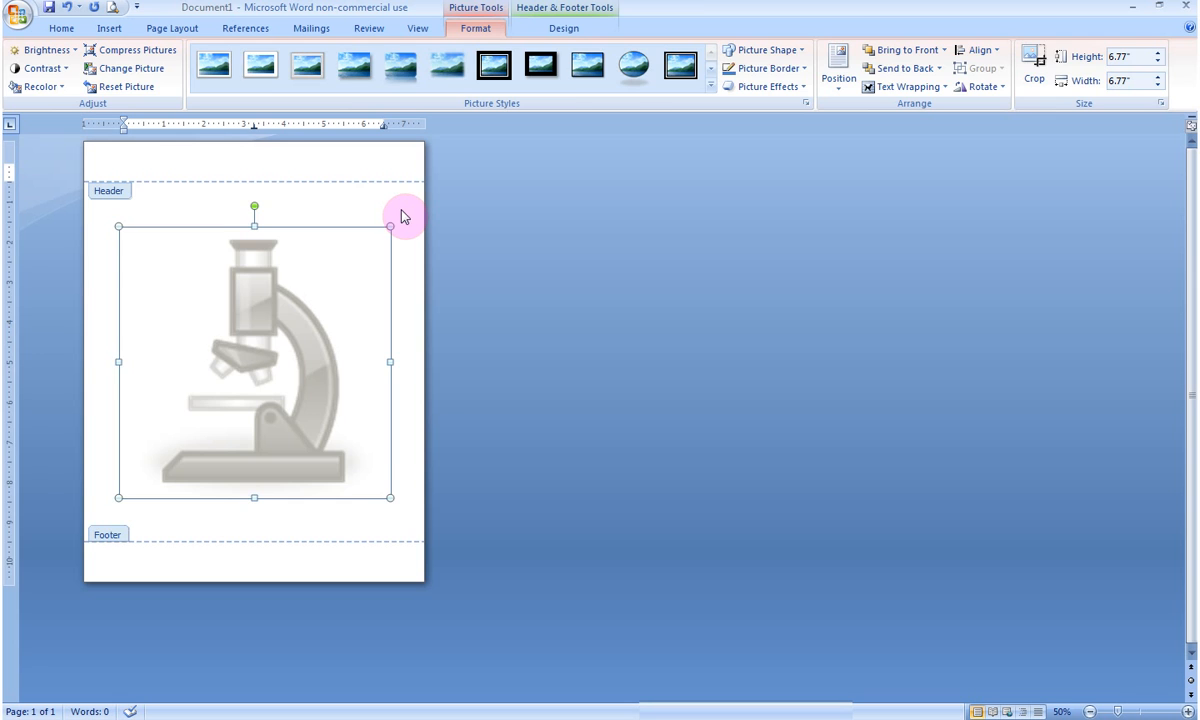